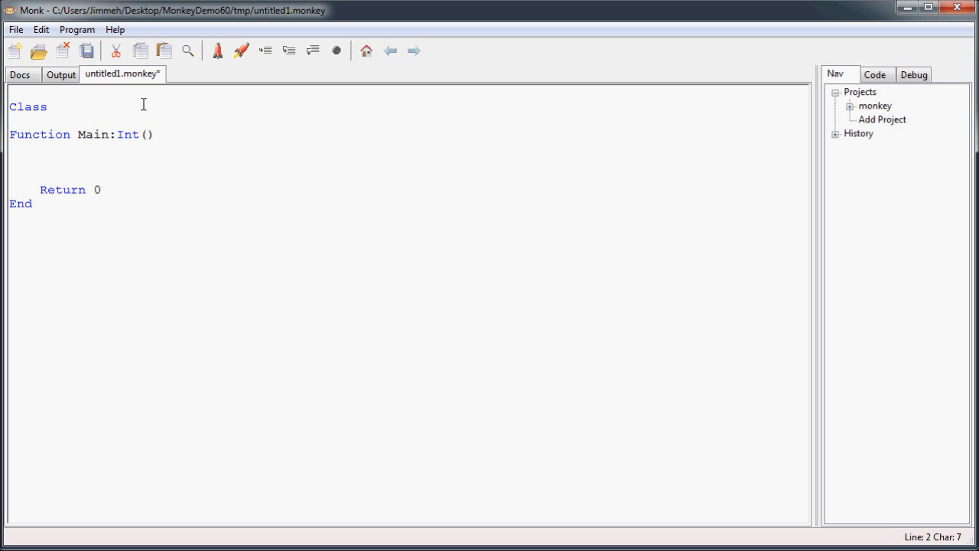
Declare an empty 'Class Student' closed with End above Function Main.
type("St")
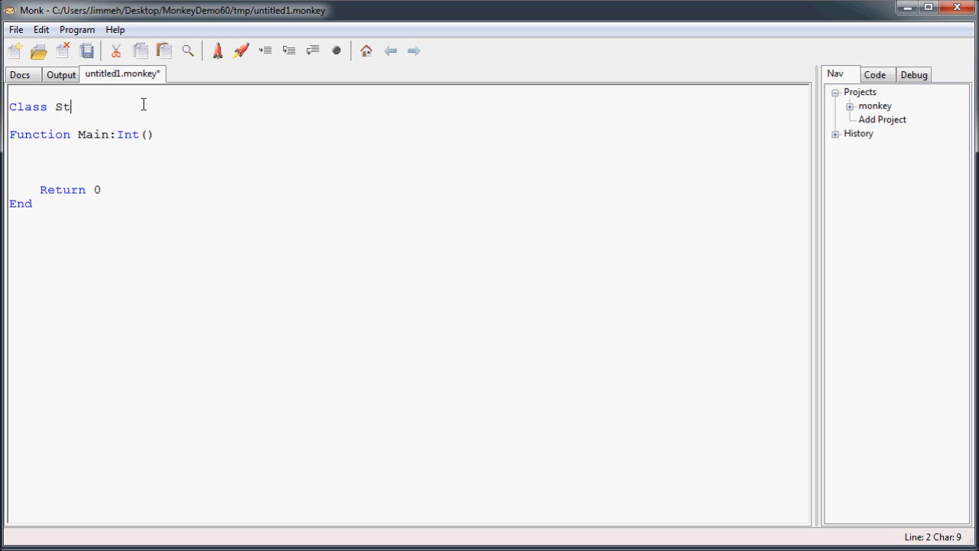
type("udent")
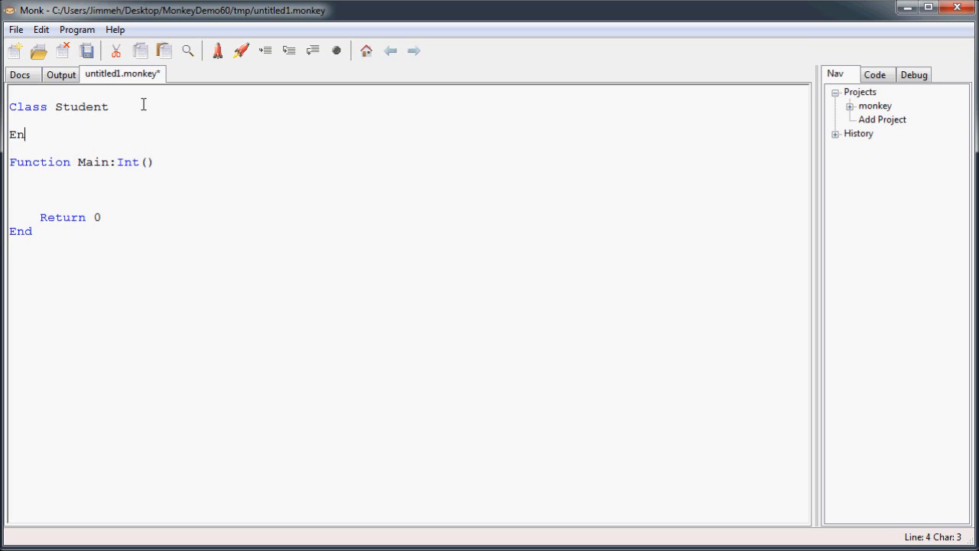
type("d")
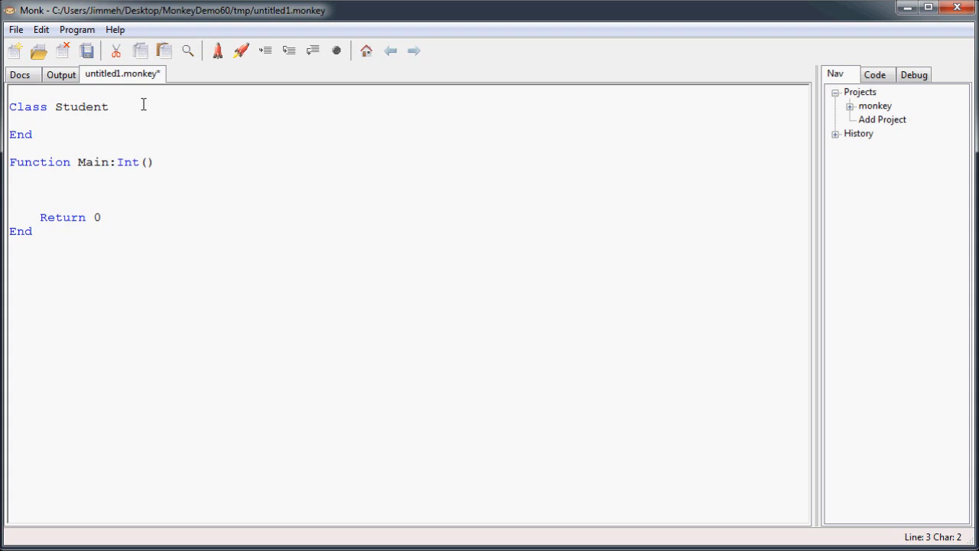
left_click(40, 119)
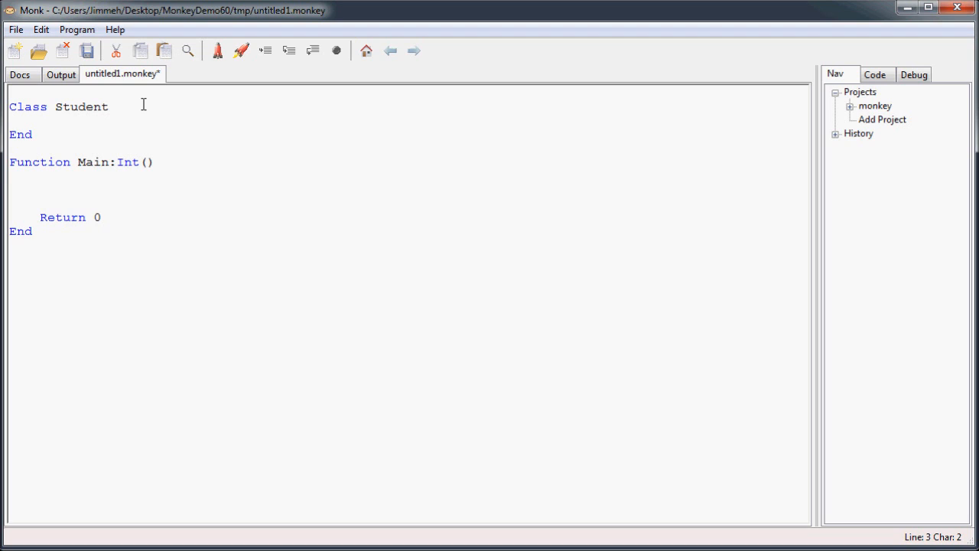
Add the field 'Field name:String' inside the Student class.
type("Fi")
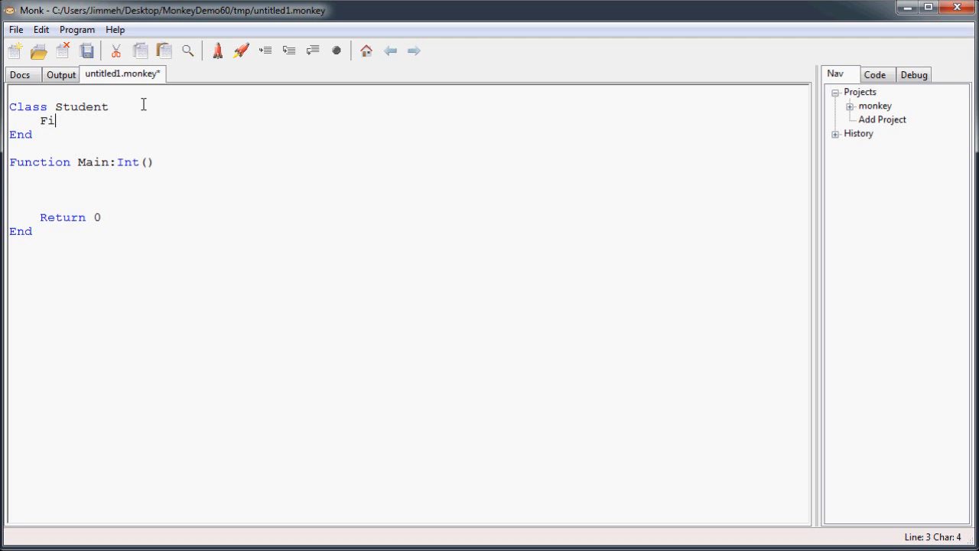
type("eld")
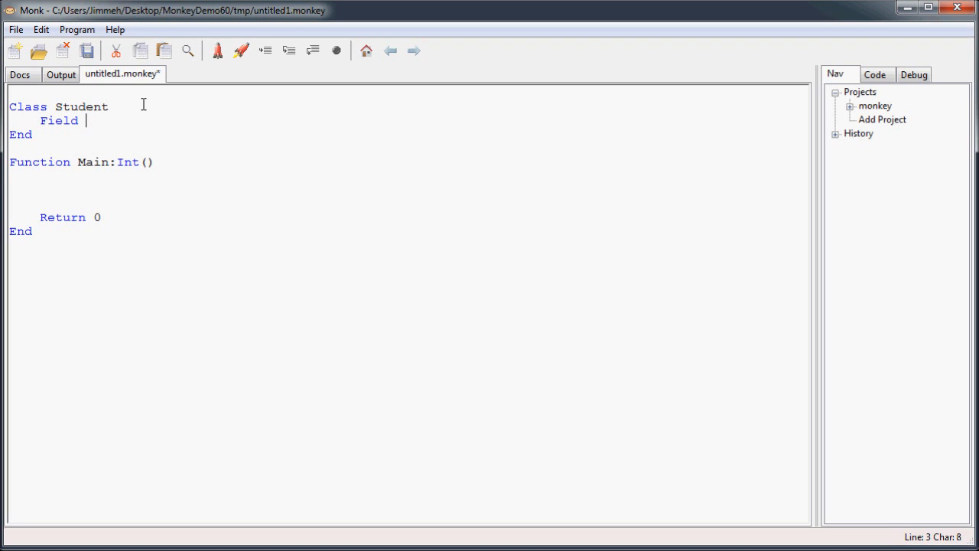
type("name")
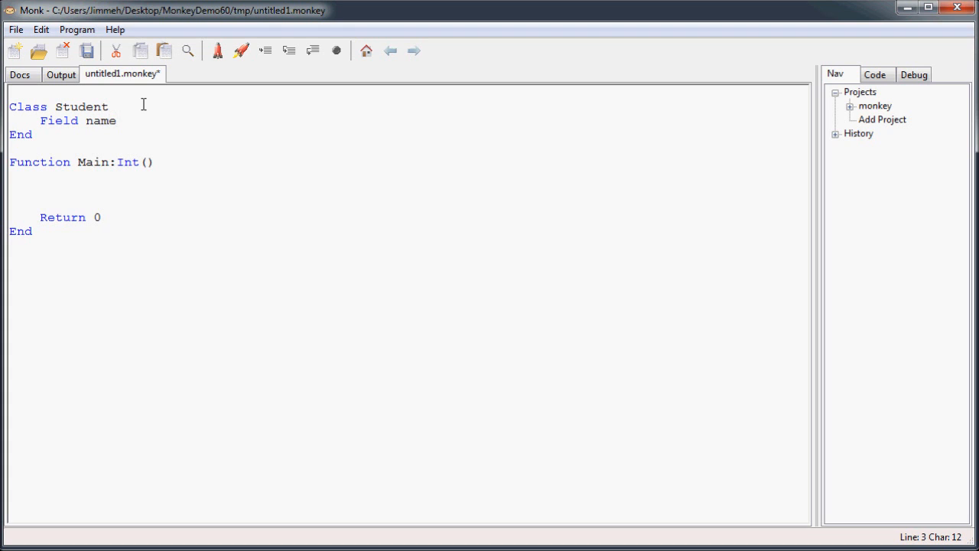
type(":String")
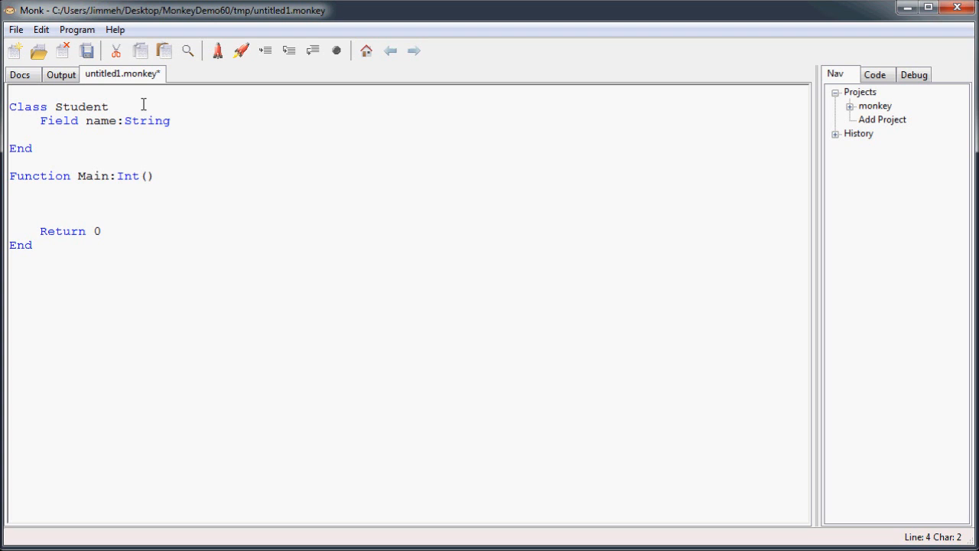
Add the fields 'Field age:Int' and 'Field gpa:Float' below it.
type("Field a")
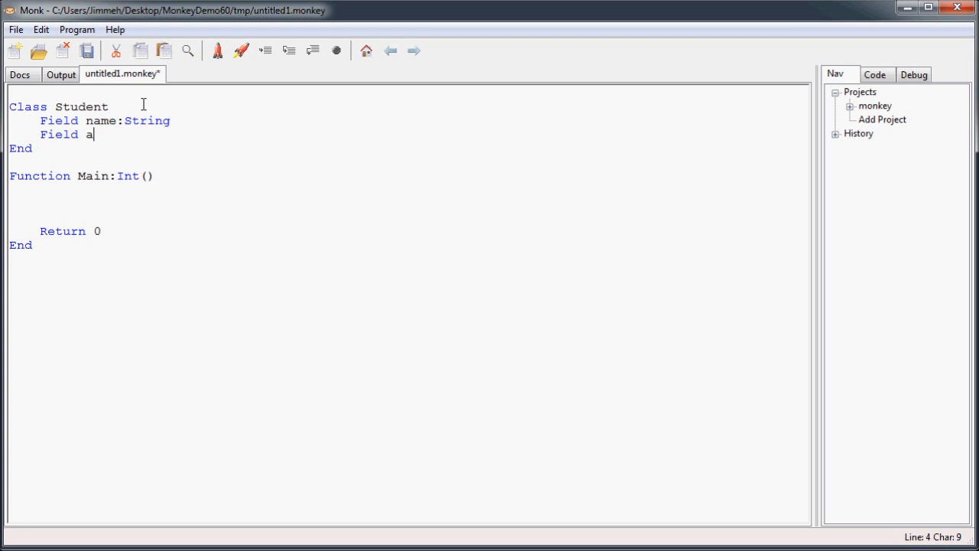
type("ge:Int")
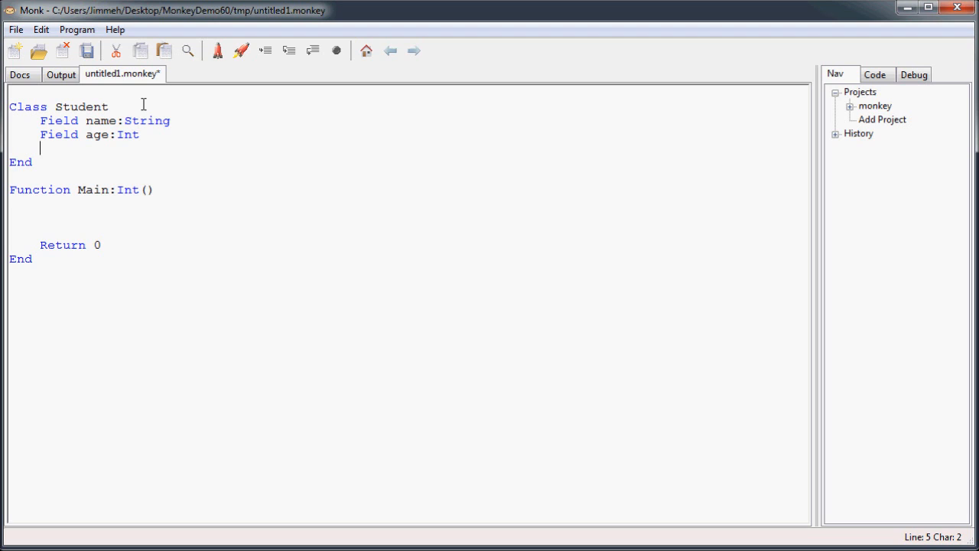
type("Fiel")
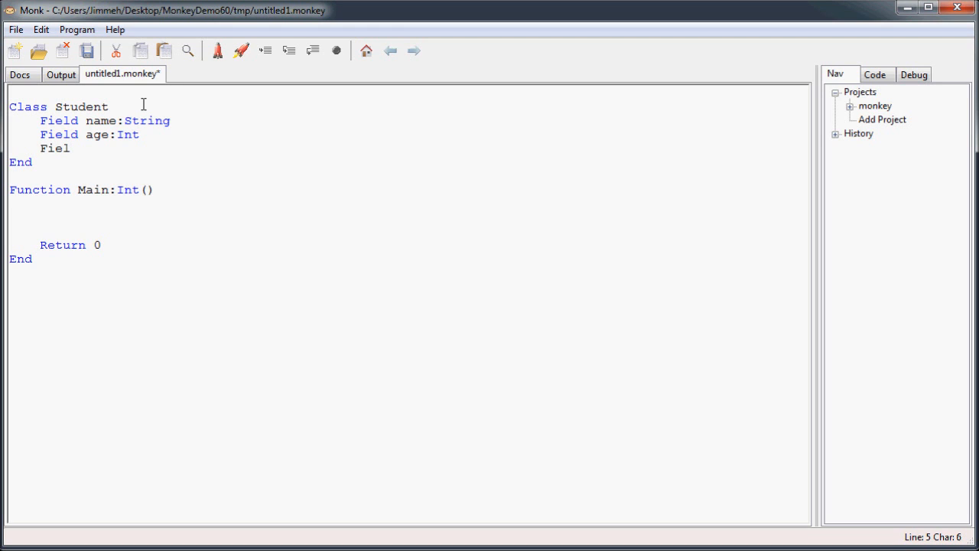
type("d")
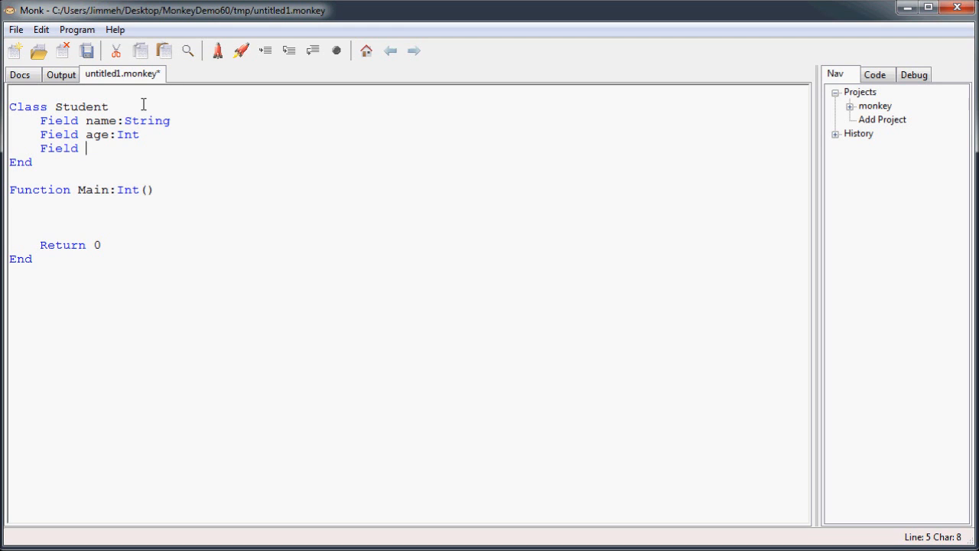
type("gpa:")
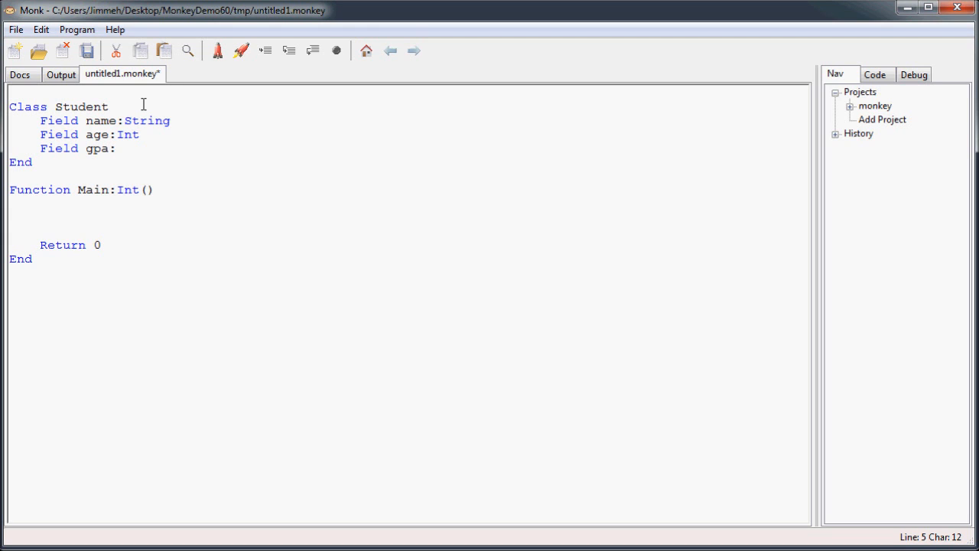
type("Float")
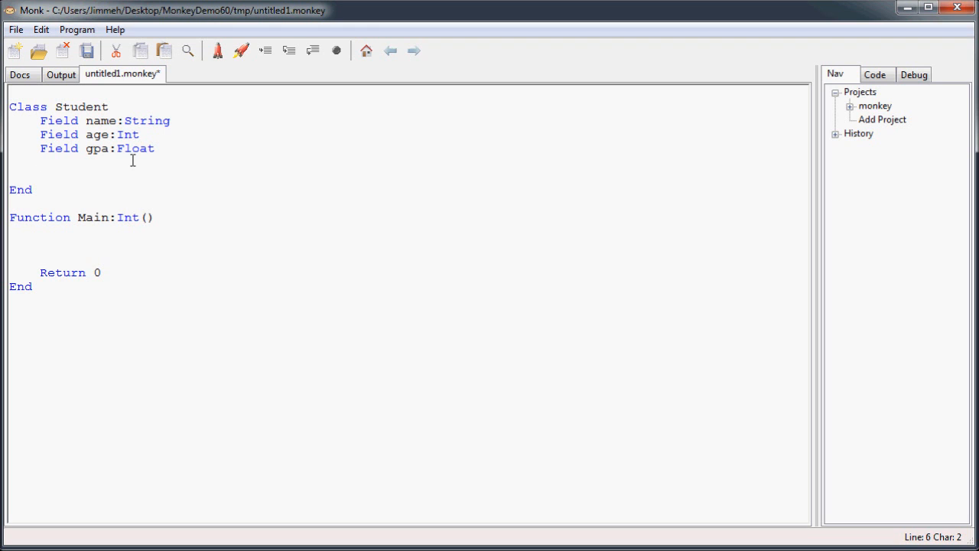
Write 'Method New(name:String, age:Int)' with an empty body below the fields.
left_click(93, 134)
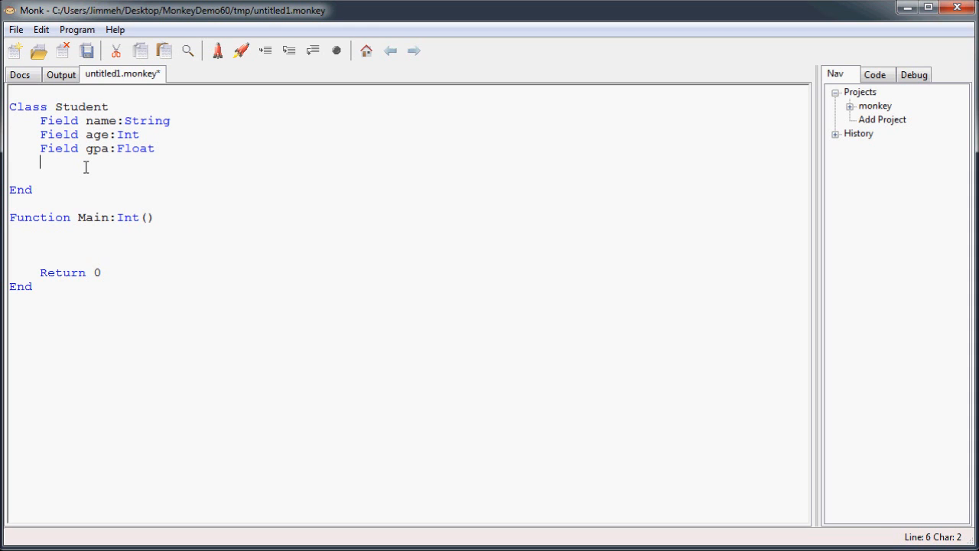
key("enter")
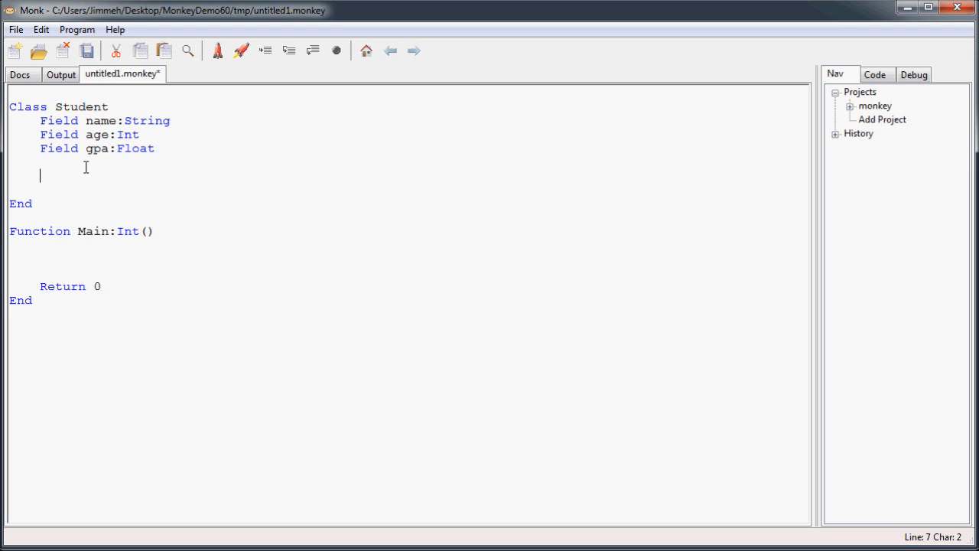
type("Meth")
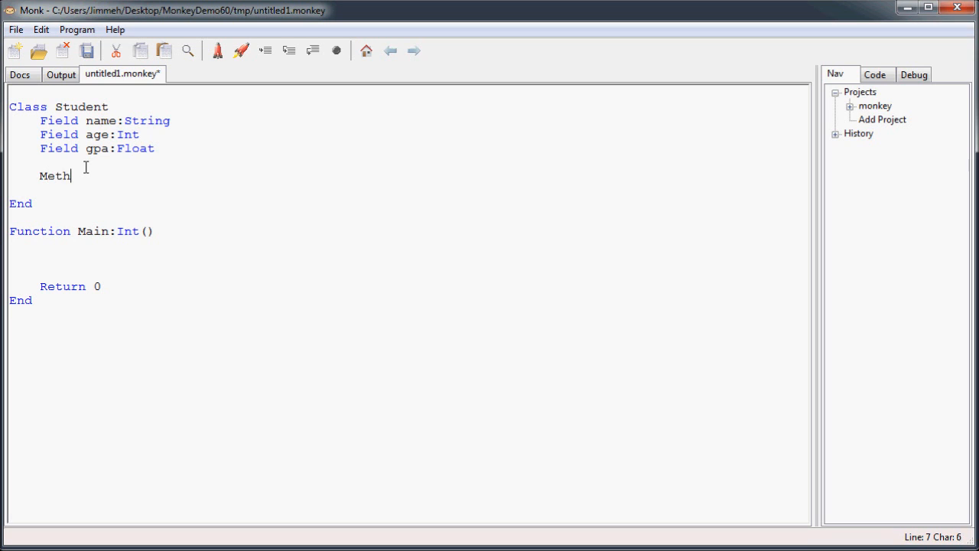
type("od")
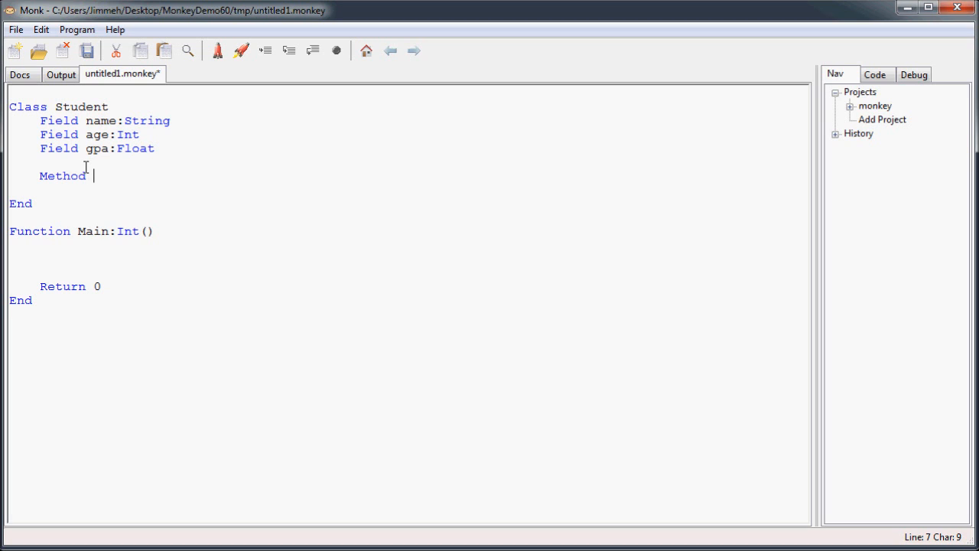
type("N")
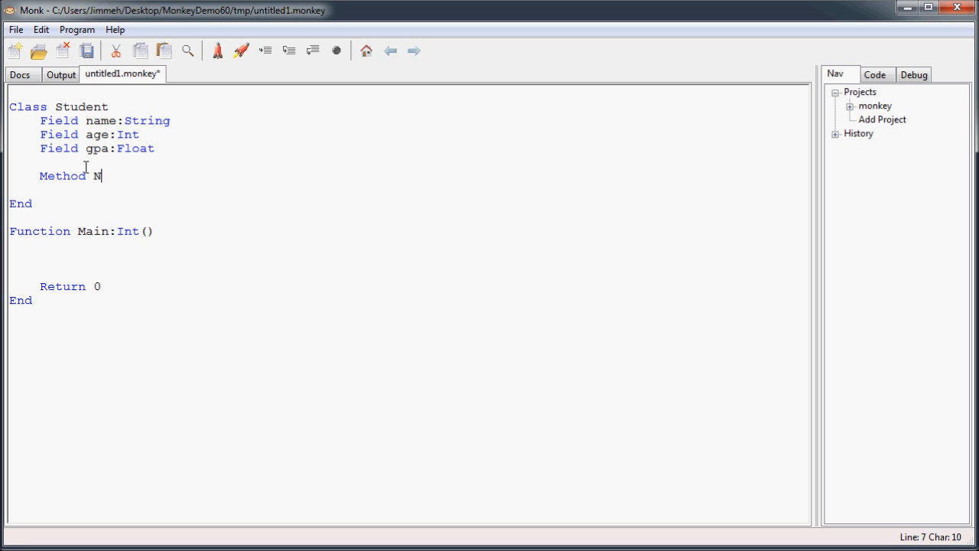
type("ew(")
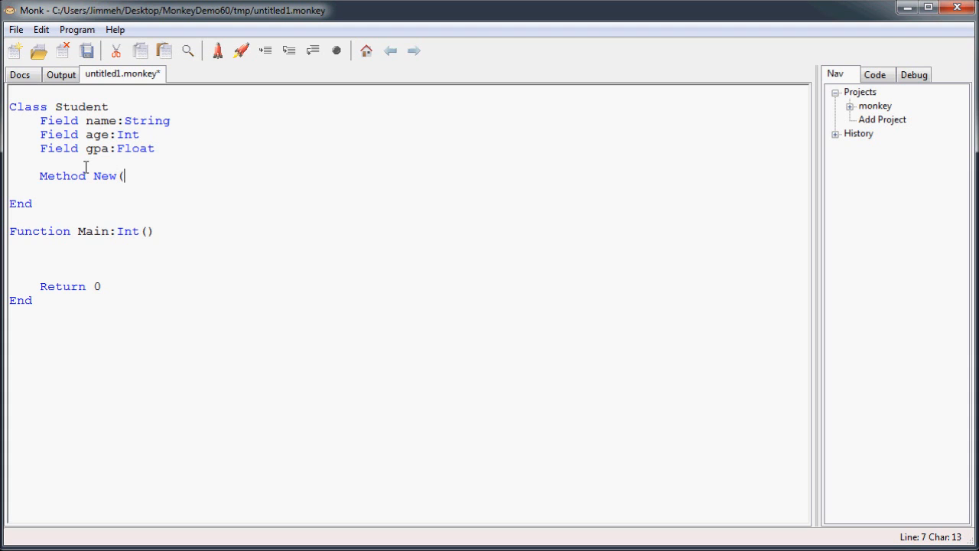
type("name:Str")
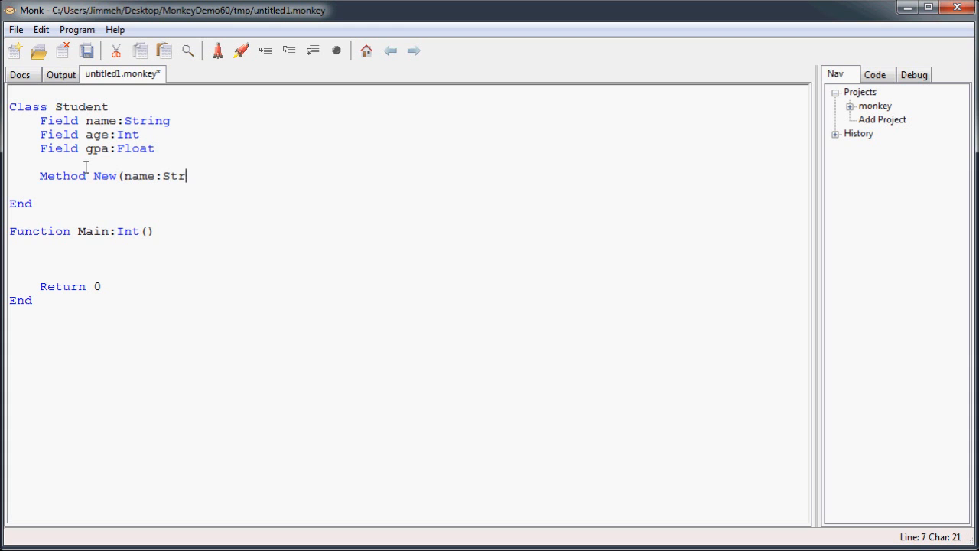
type("ing, age:")
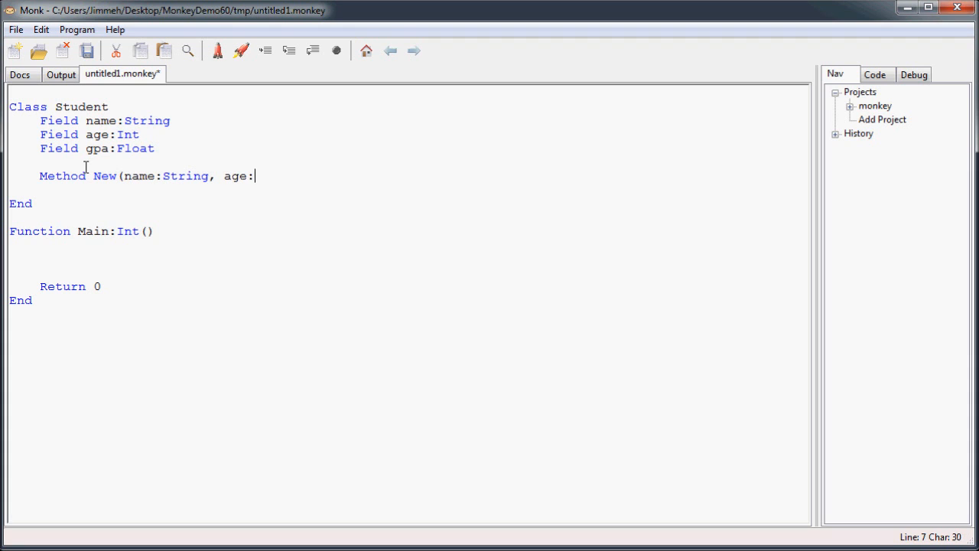
type("Int)")
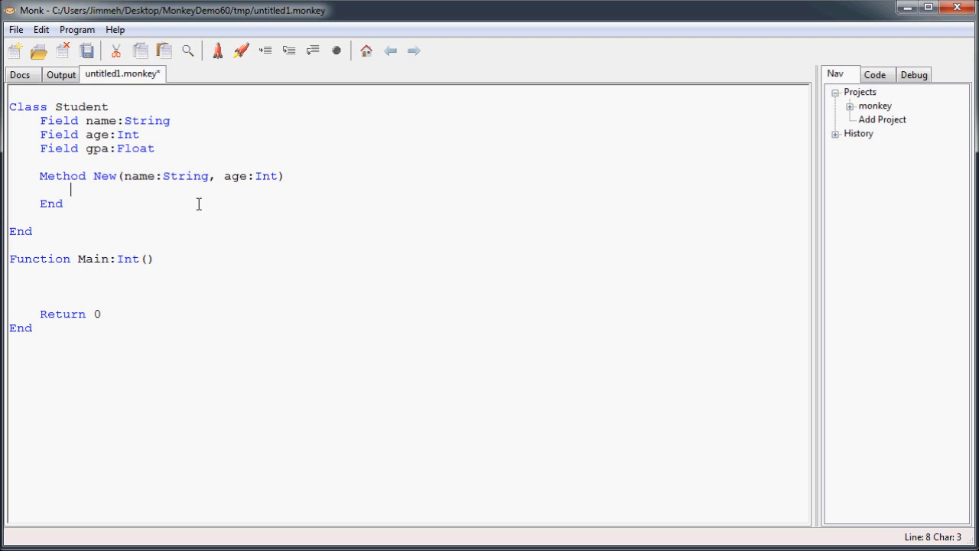
mouse_move(79, 120)
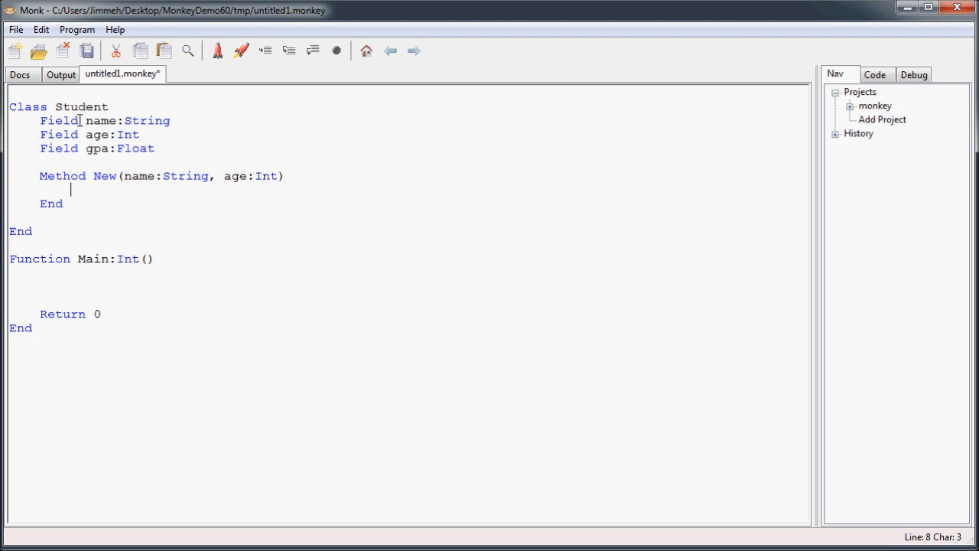
Write 'Self.name = name' as the first line of the New constructor body.
left_click(144, 176)
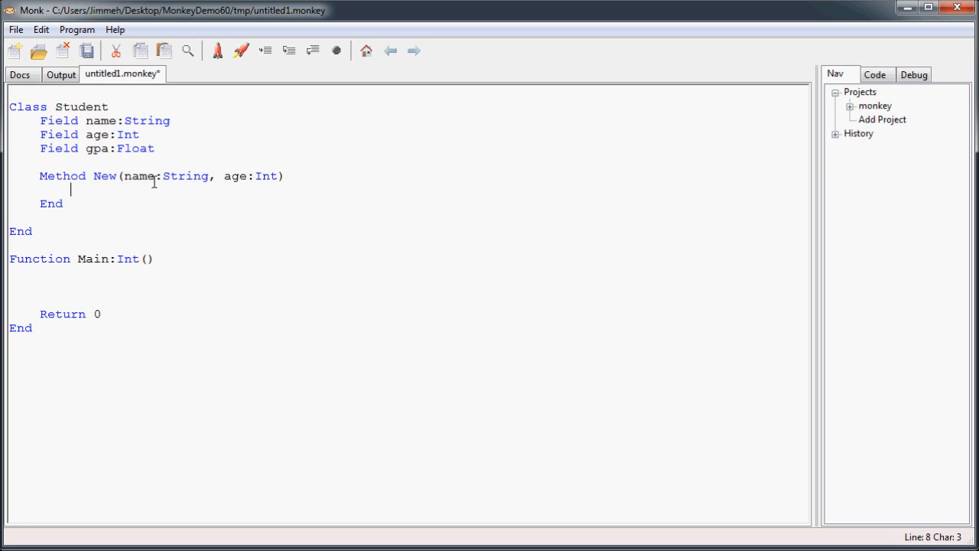
double_click(141, 176)
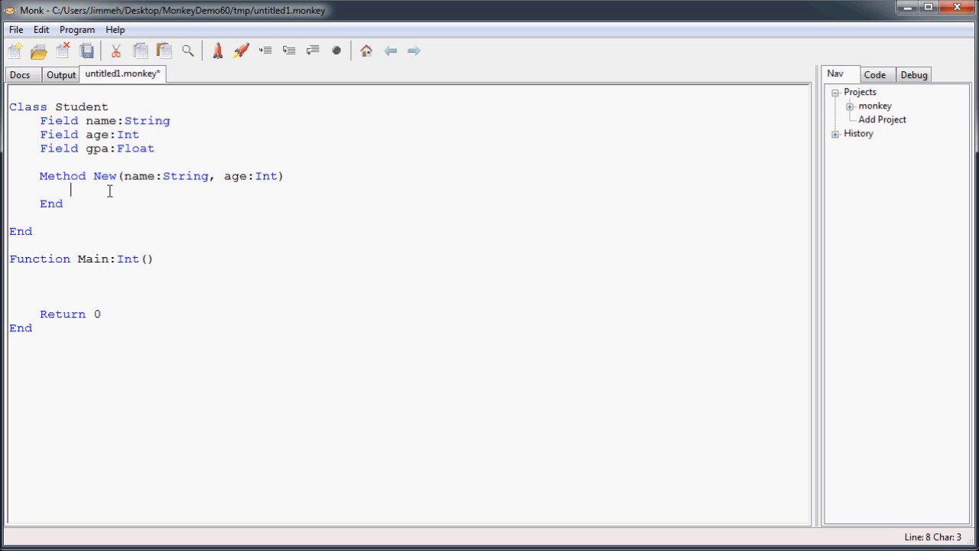
double_click(141, 176)
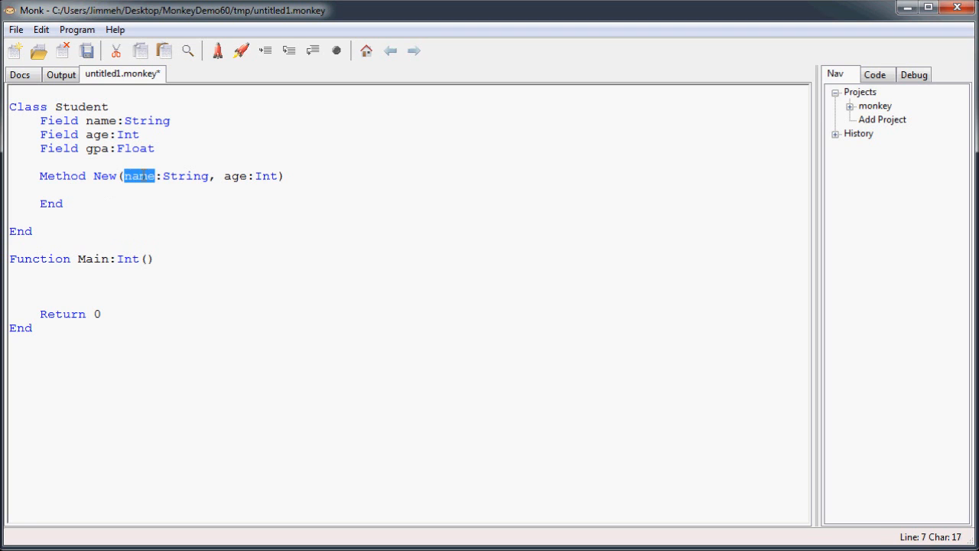
left_click(144, 190)
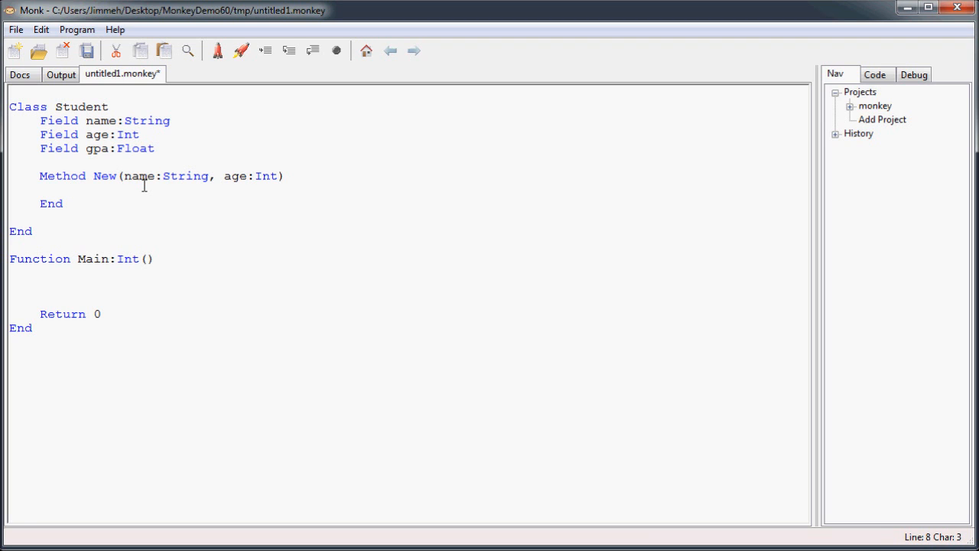
type("Self.")
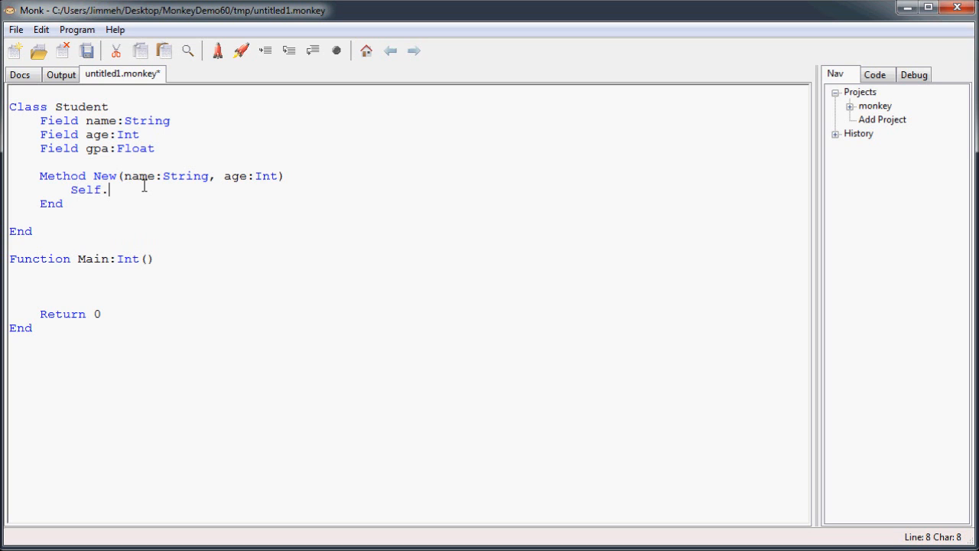
double_click(86, 190)
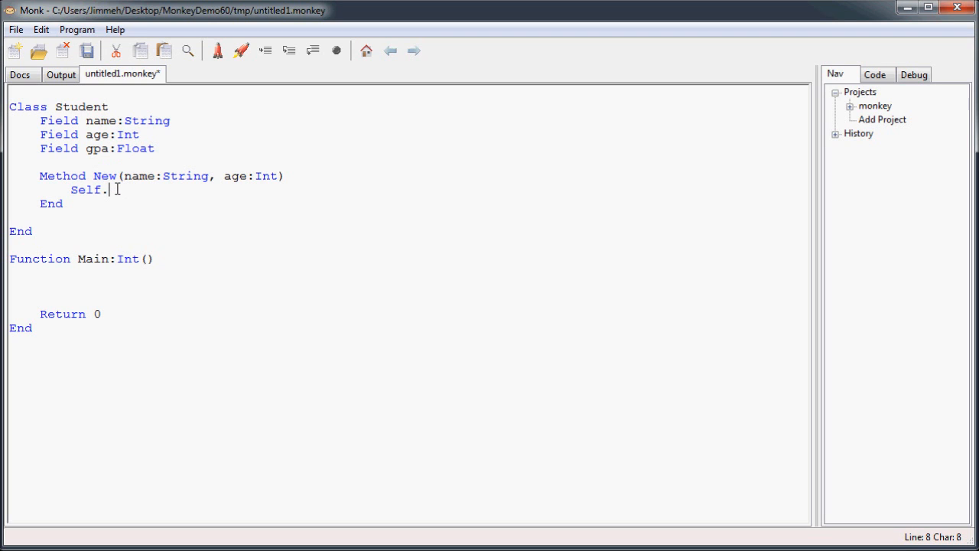
mouse_move(176, 196)
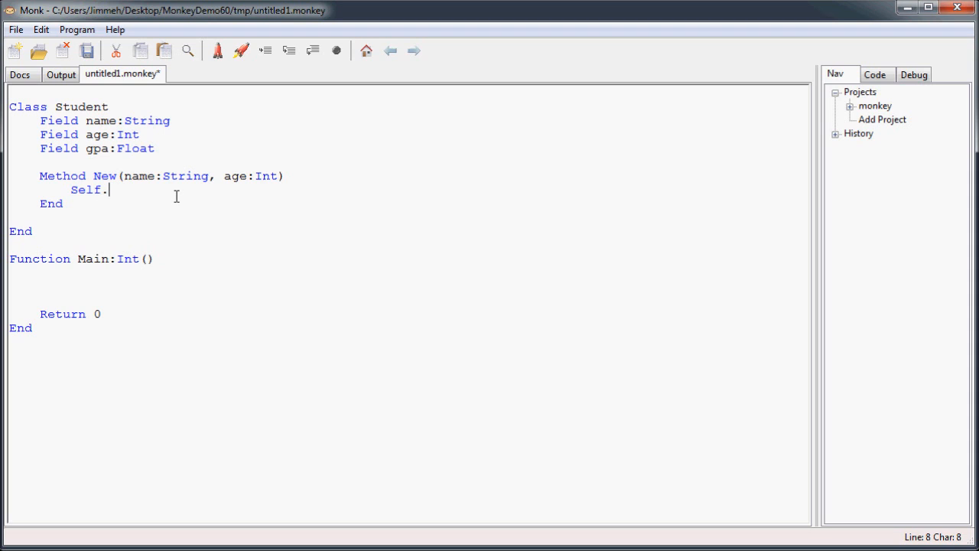
type("name")
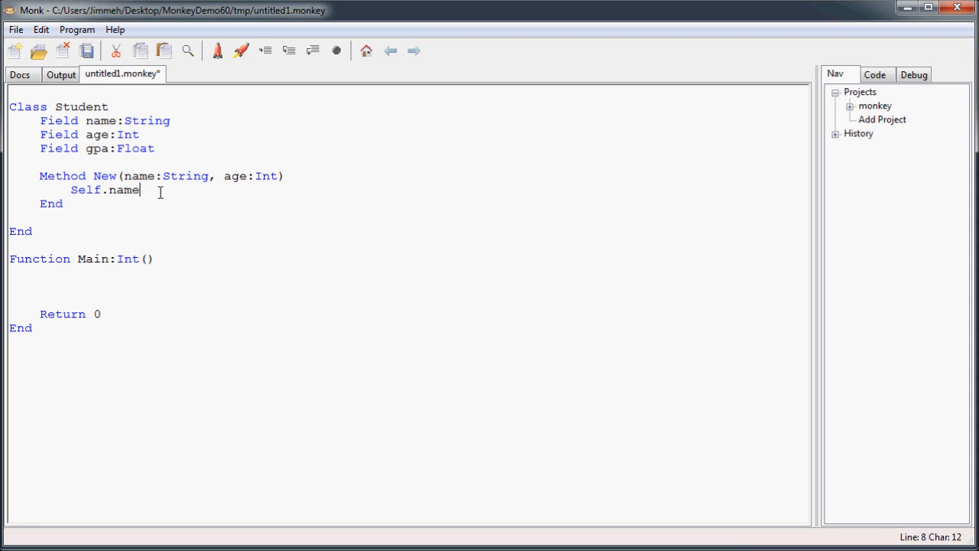
type("= name")
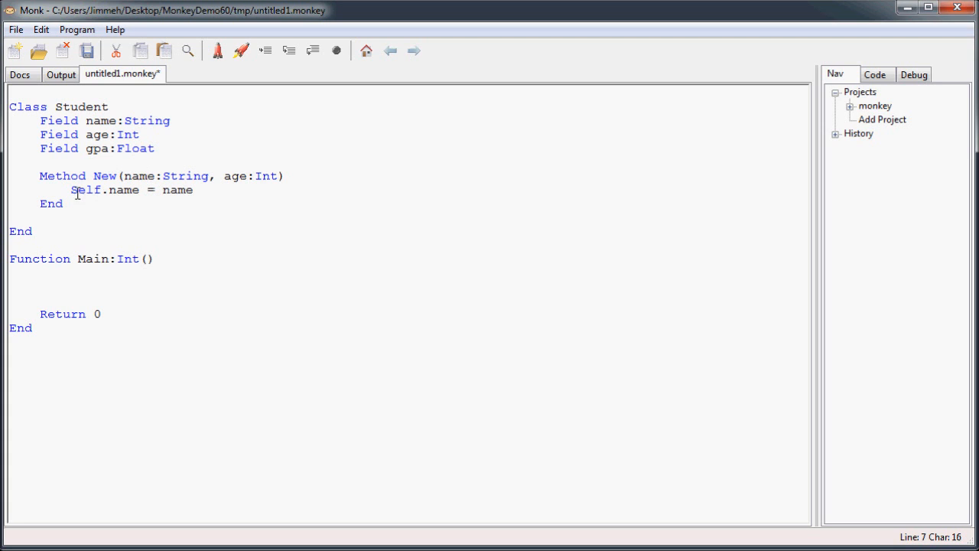
Add 'Self.age = age', briefly trying an underscore-prefixed name before reverting to Self.
double_click(104, 190)
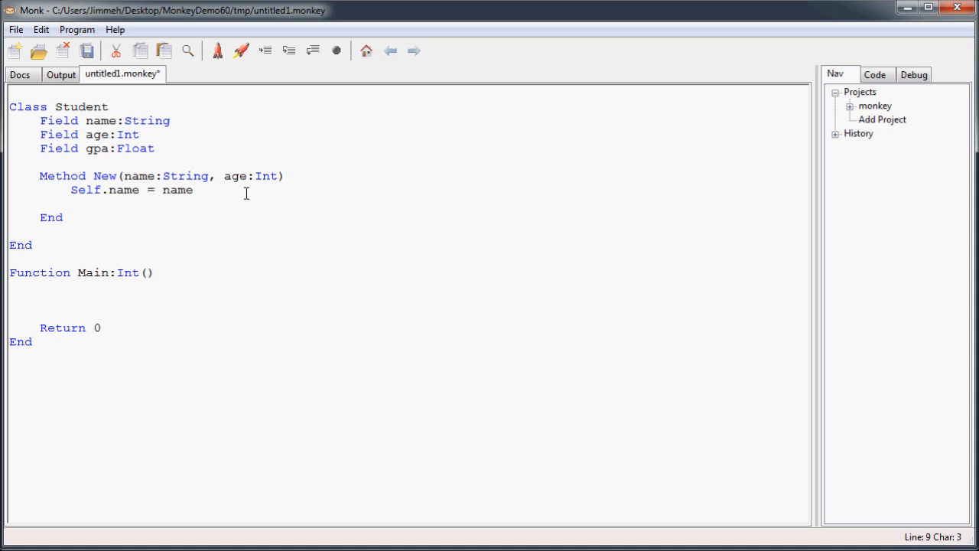
type("Self.age = ag")
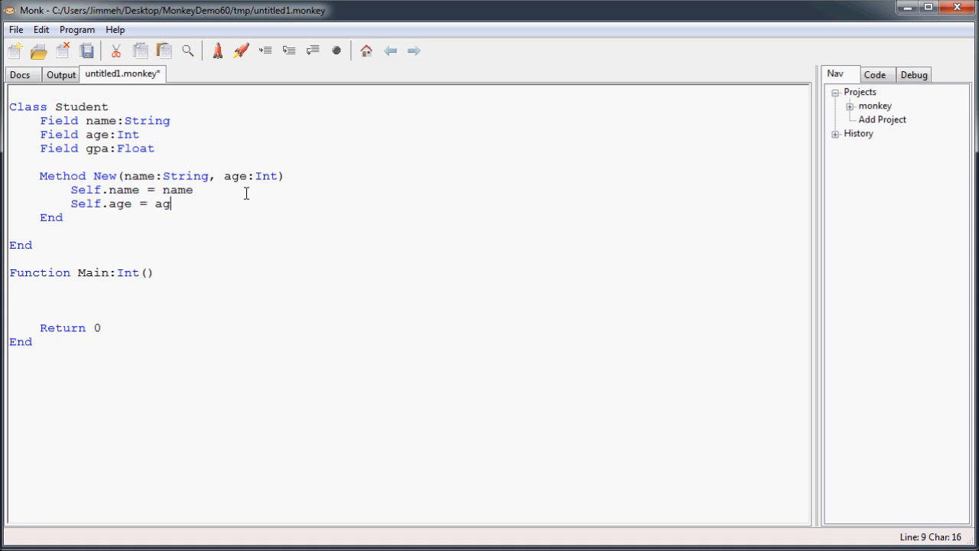
type("e")
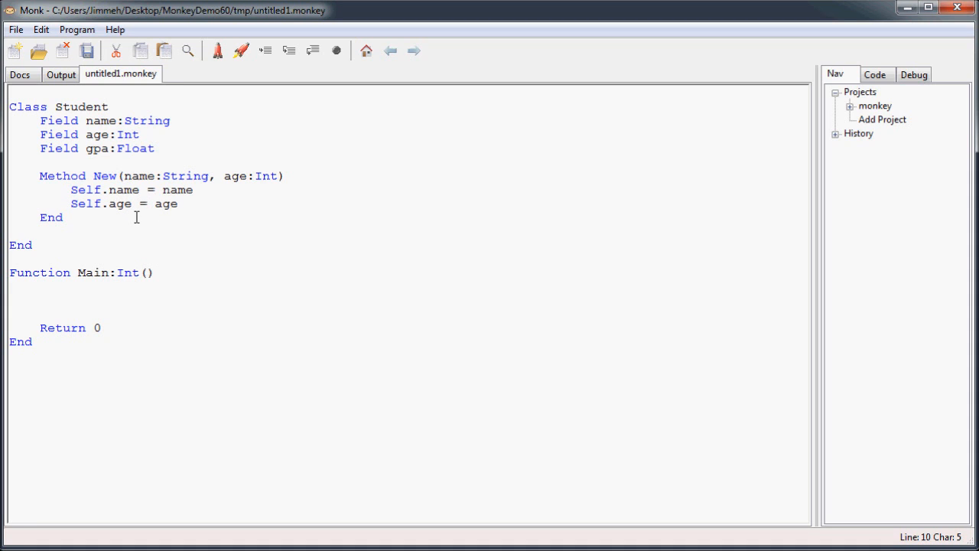
mouse_move(128, 174)
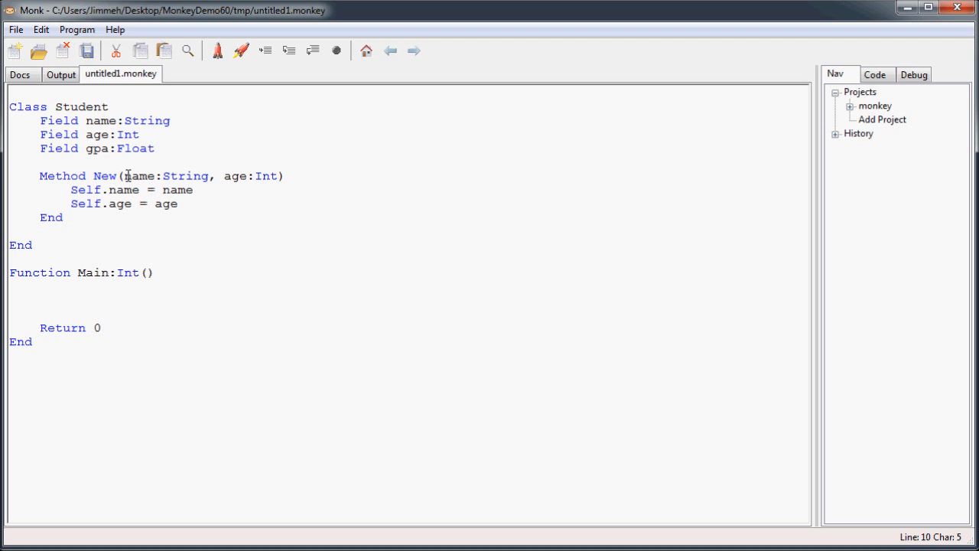
double_click(86, 189)
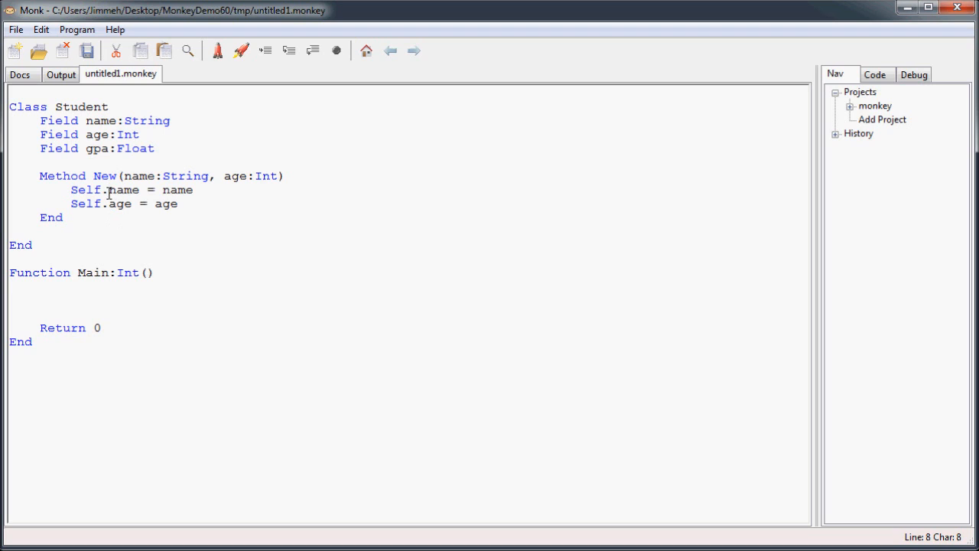
mouse_move(127, 176)
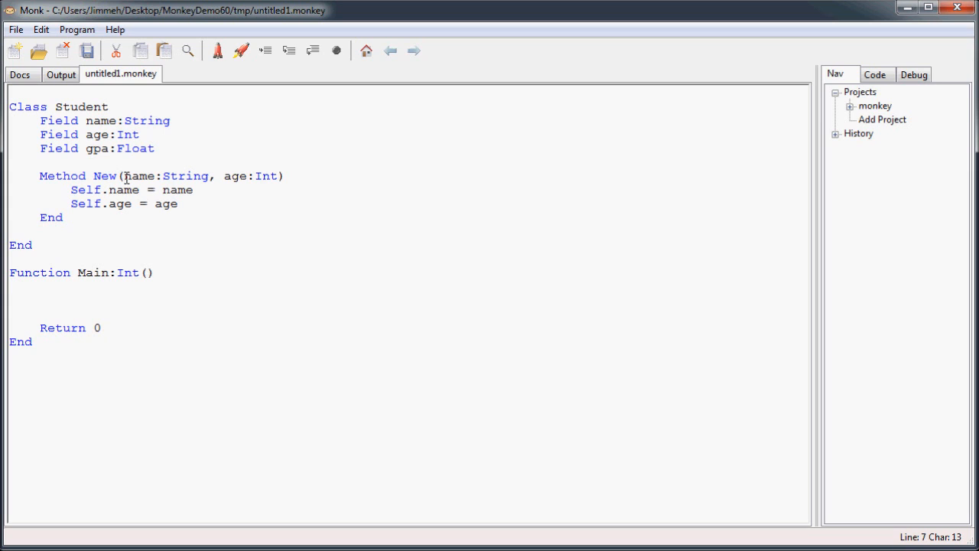
type("_")
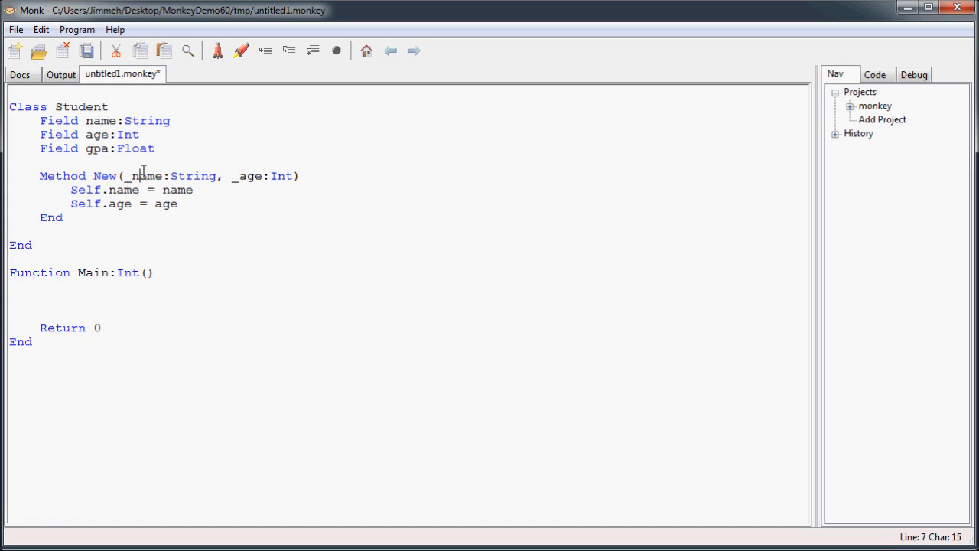
double_click(86, 189)
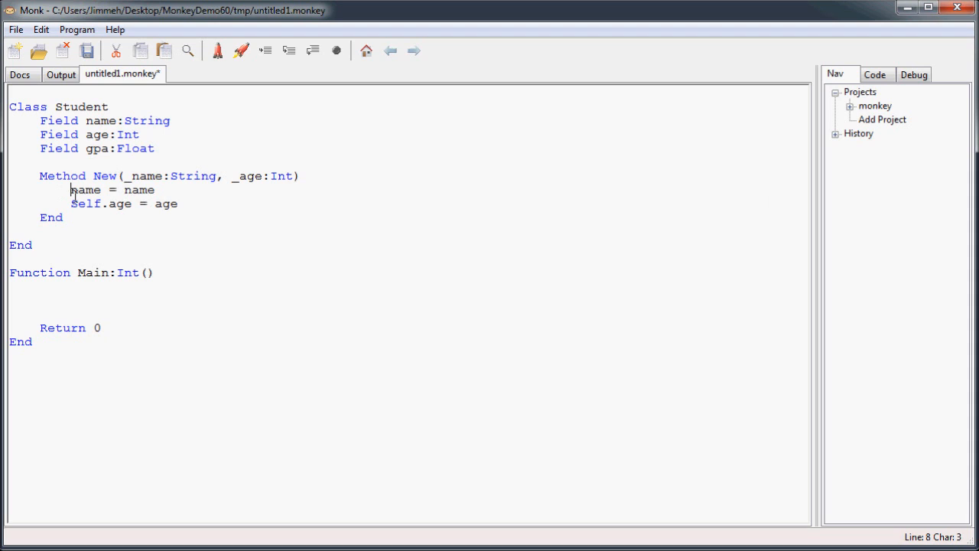
type("Self.")
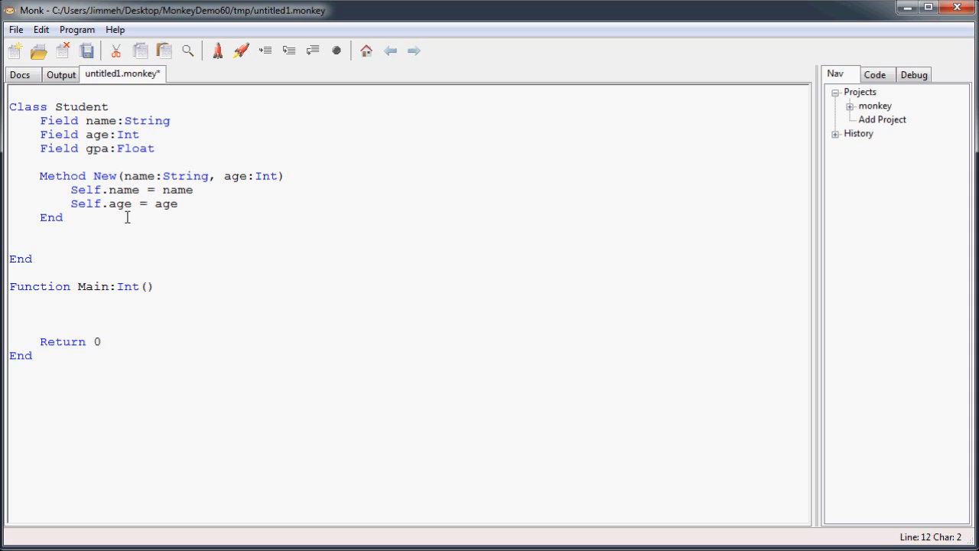
Declare 'Method SetGPA(gpa:Float)' and 'Method GetGPA:Float()' in the Student class.
type("Method S")
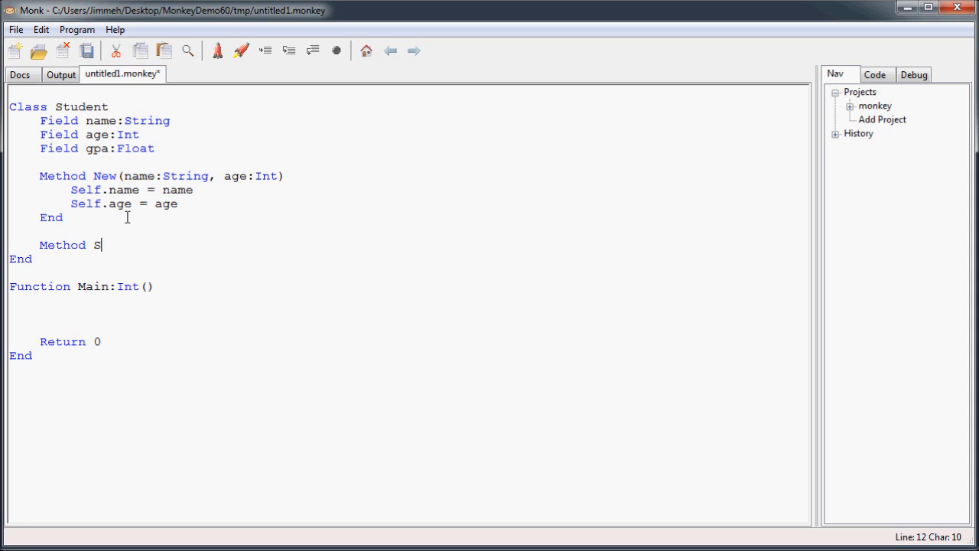
type("etGPA(")
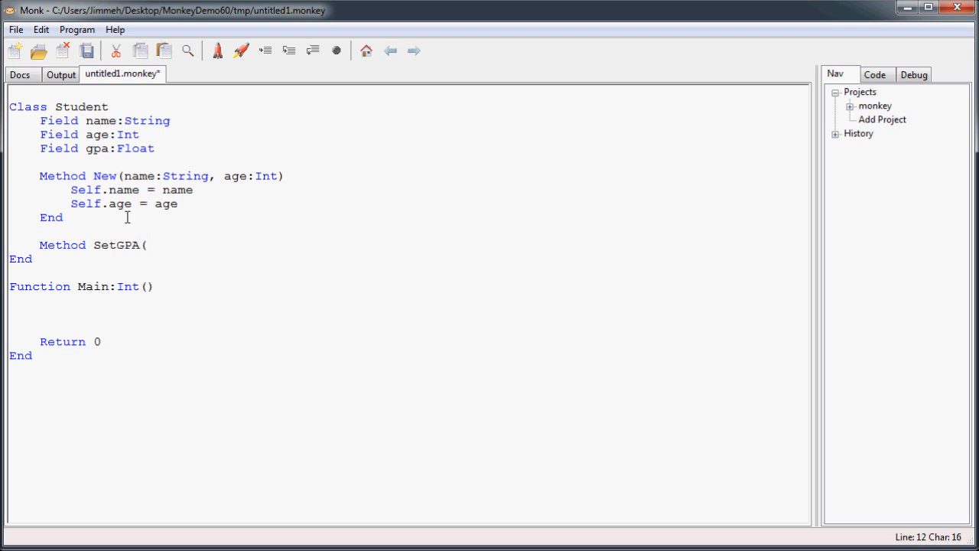
type("gpa:")
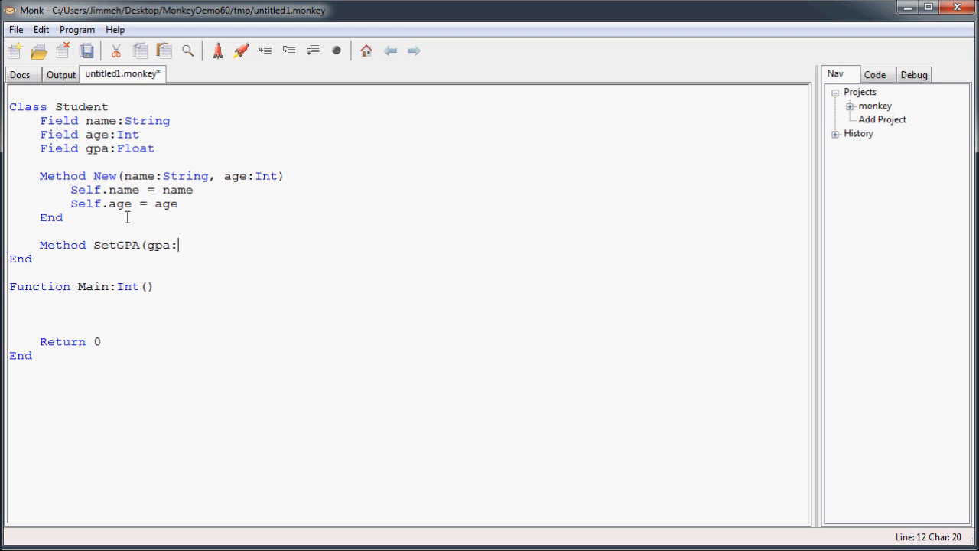
type("Float)")
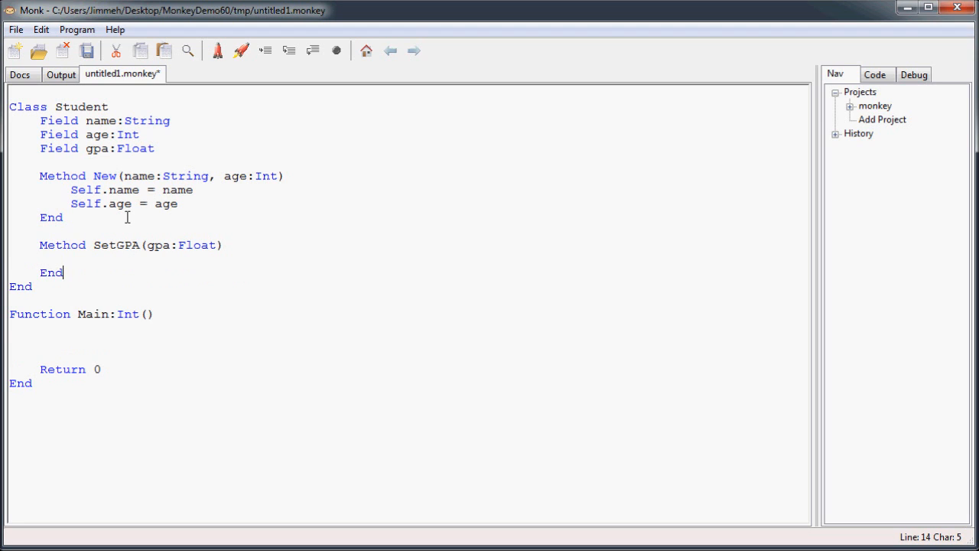
type("Method Ge")
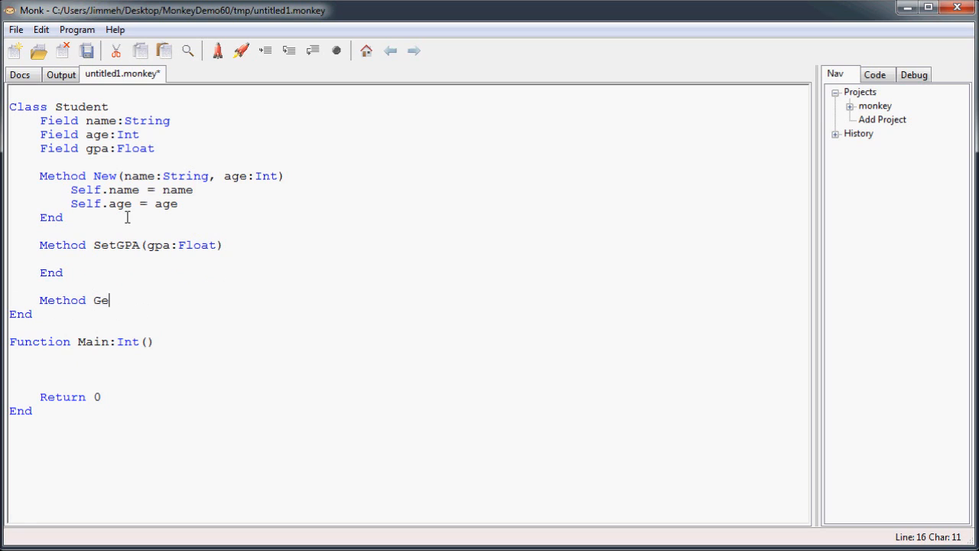
type("tGPA()")
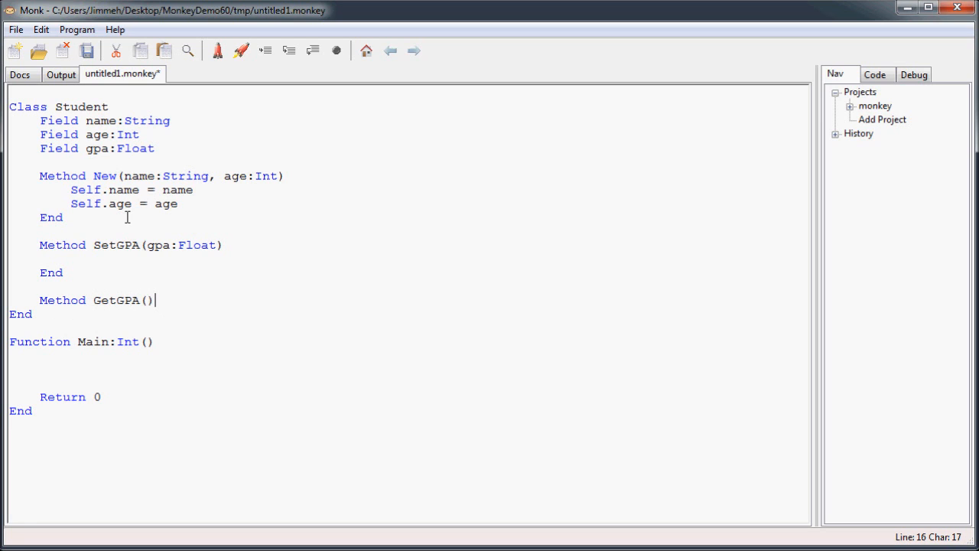
type(":Float")
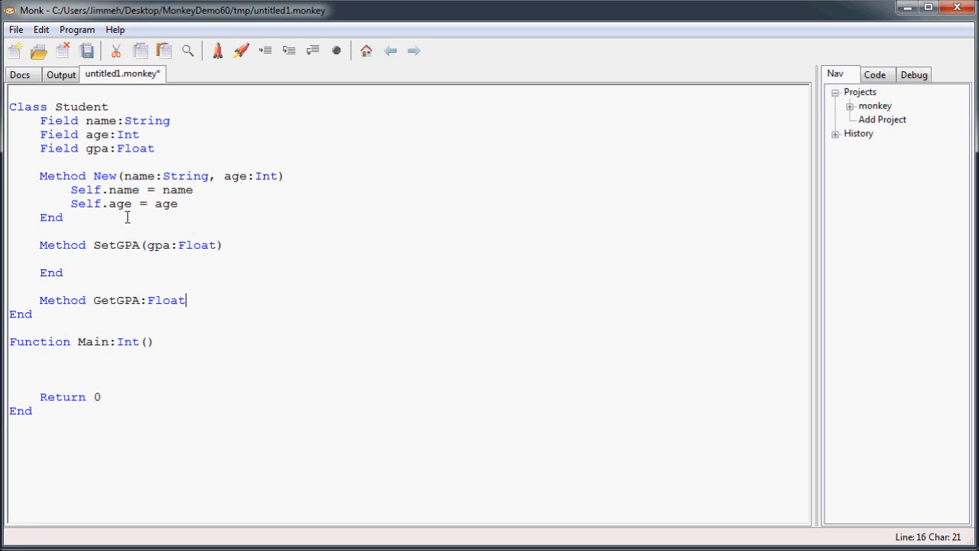
type("()")
type("End")
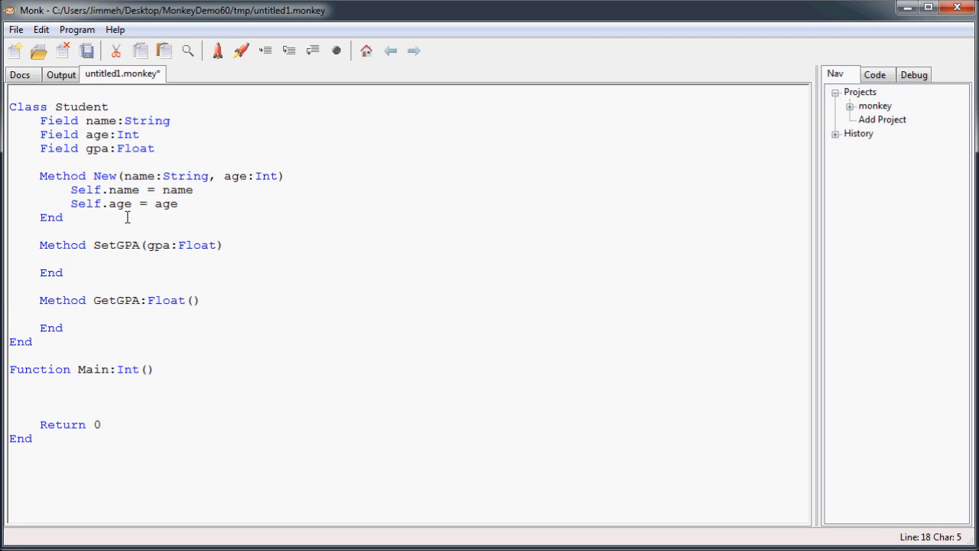
Fill the bodies with 'Self.gpa = gpa' in SetGPA and 'Return gpa' in GetGPA.
left_click(172, 259)
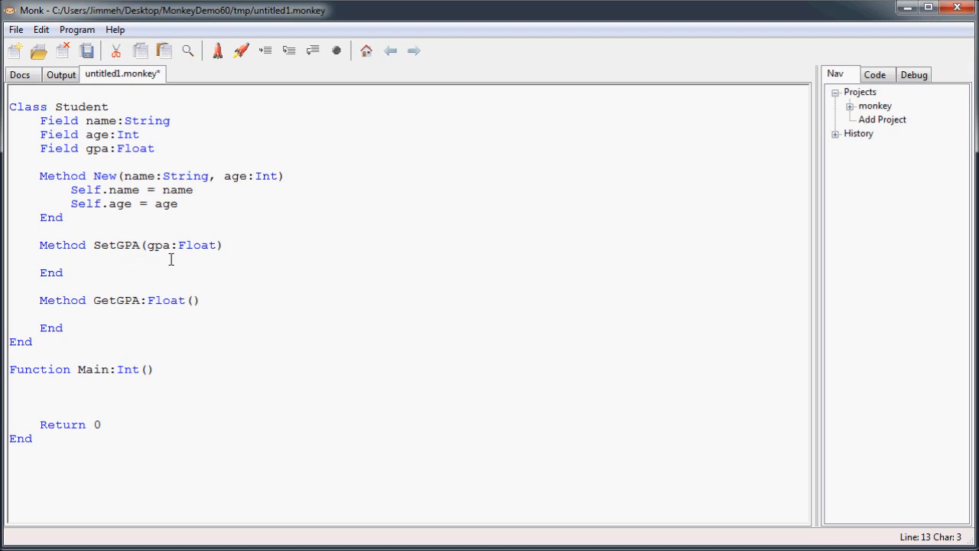
type("Self.gpa = gpa")
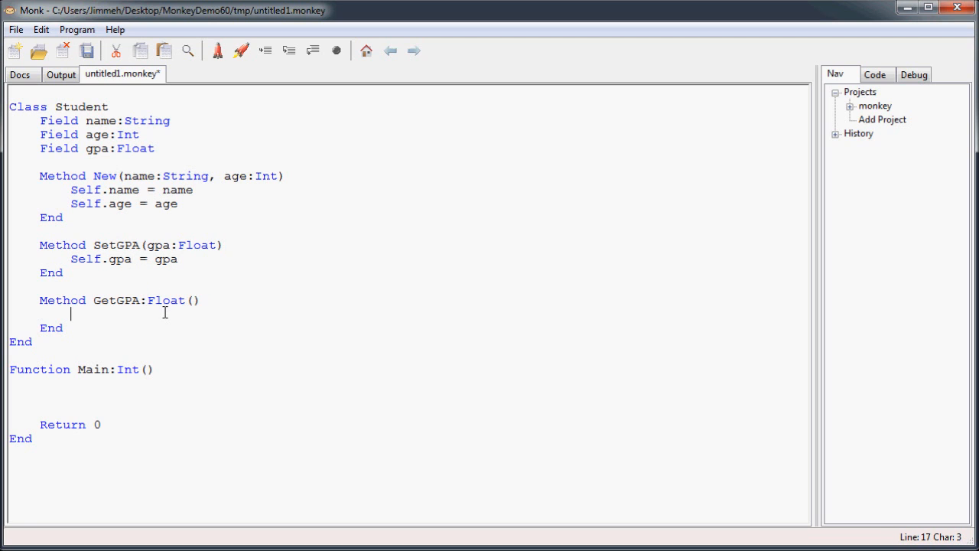
type("Return S")
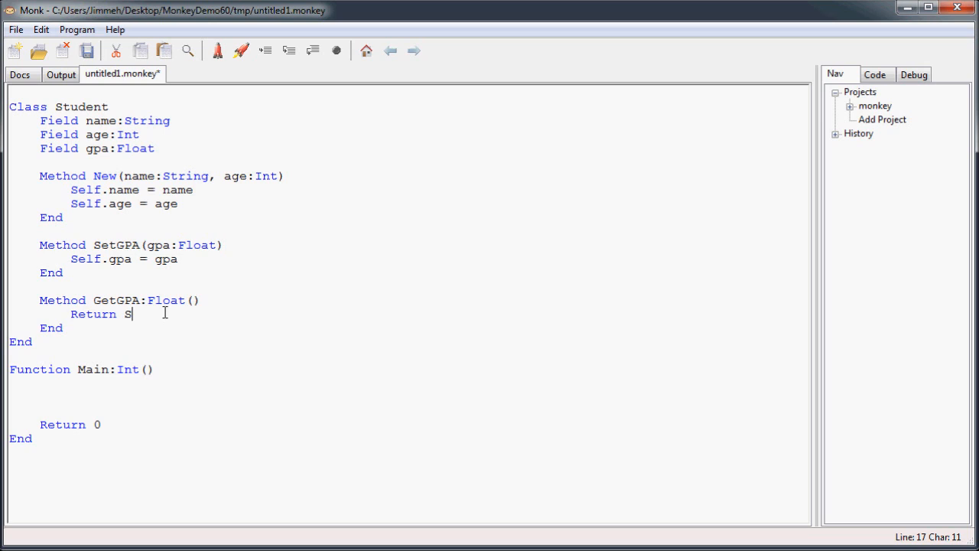
key("BackSpace")
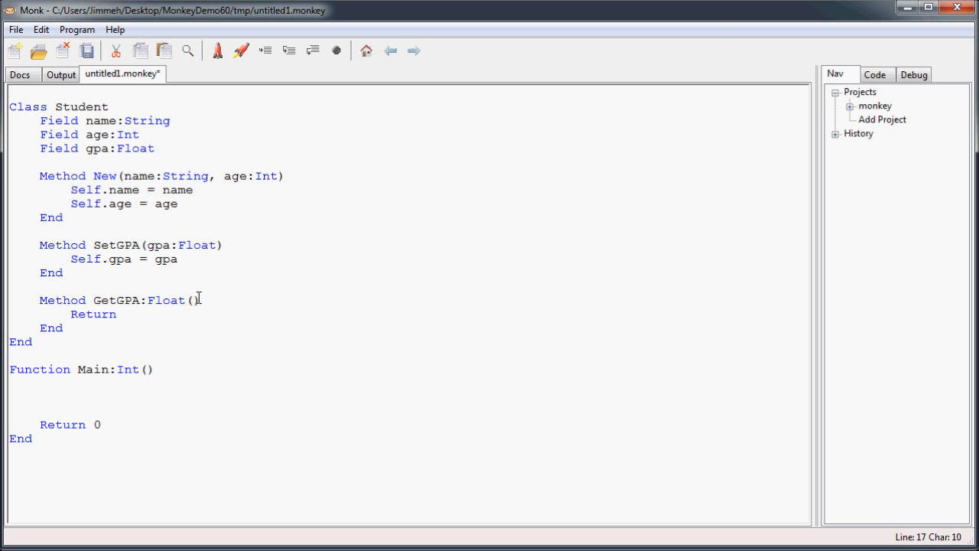
double_click(159, 245)
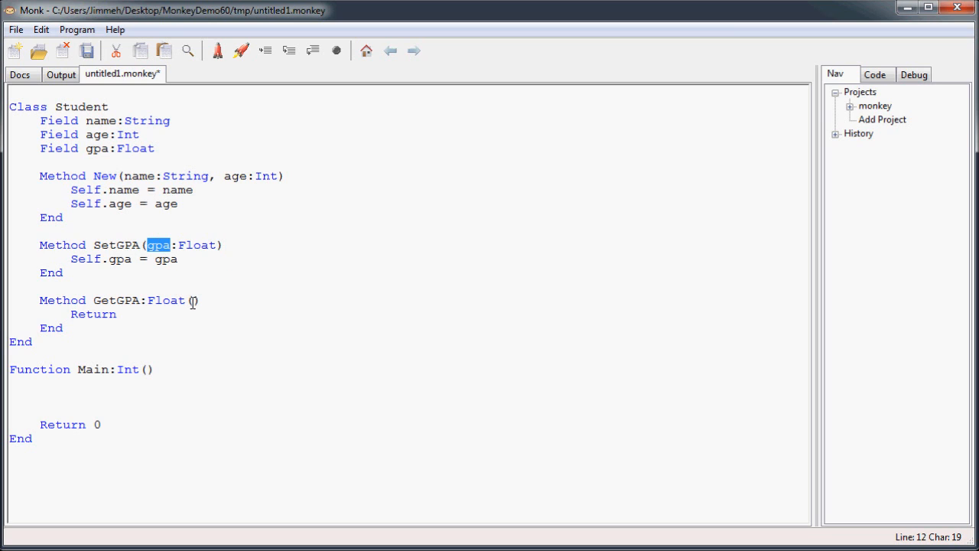
type("g")
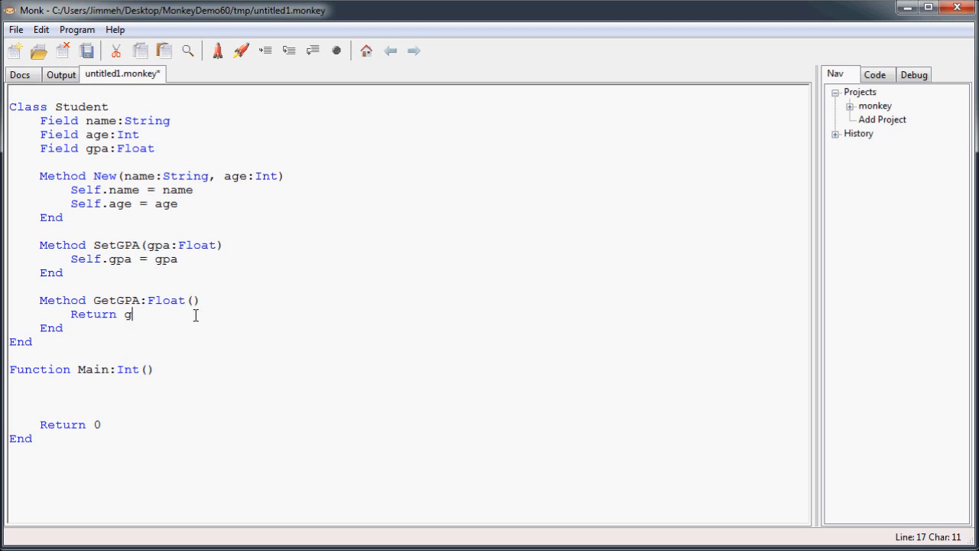
type("pa")
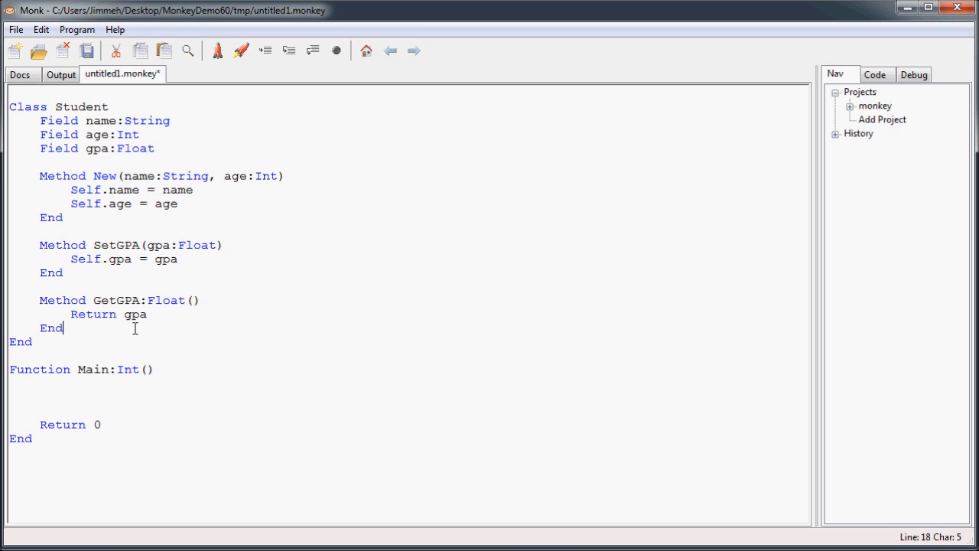
mouse_move(170, 323)
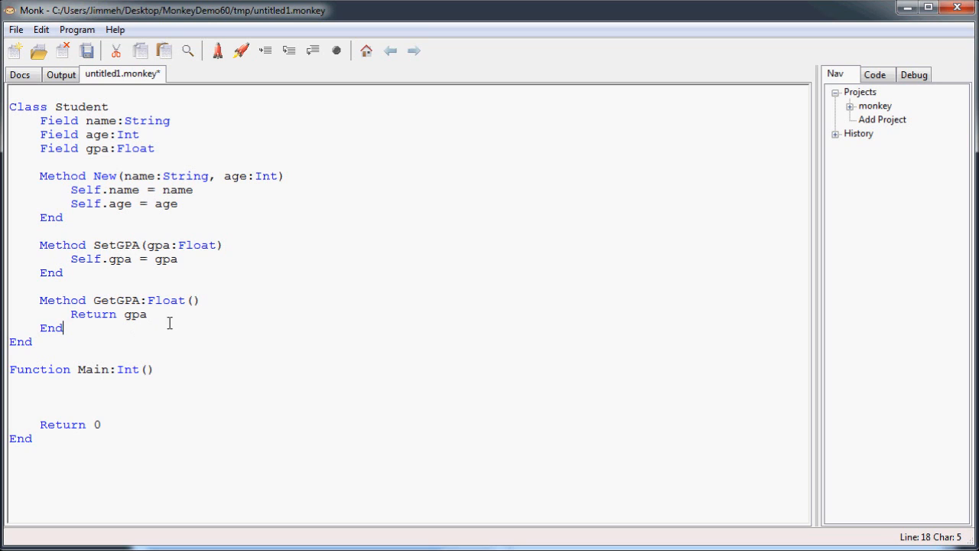
Start the Main line 'Local student1:Student = New'.
left_click(39, 396)
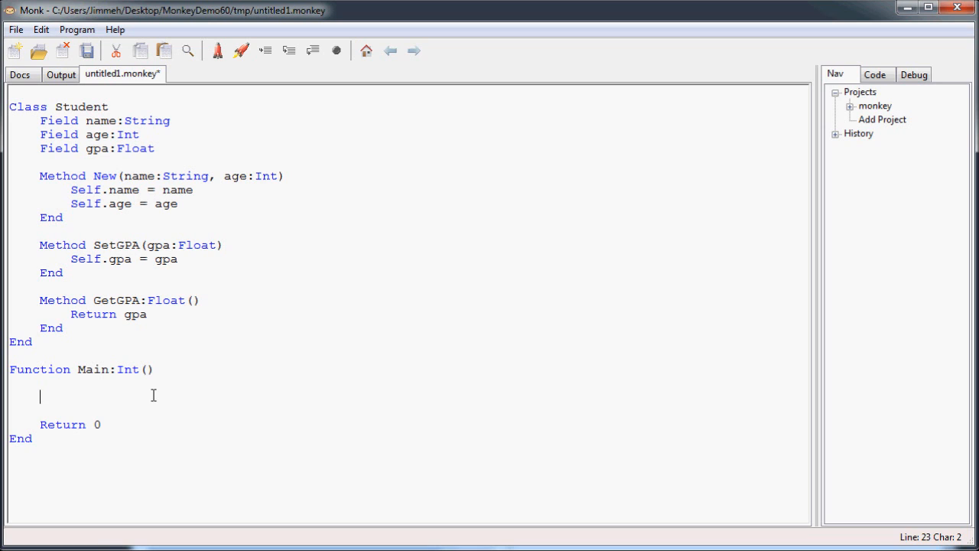
type("Local")
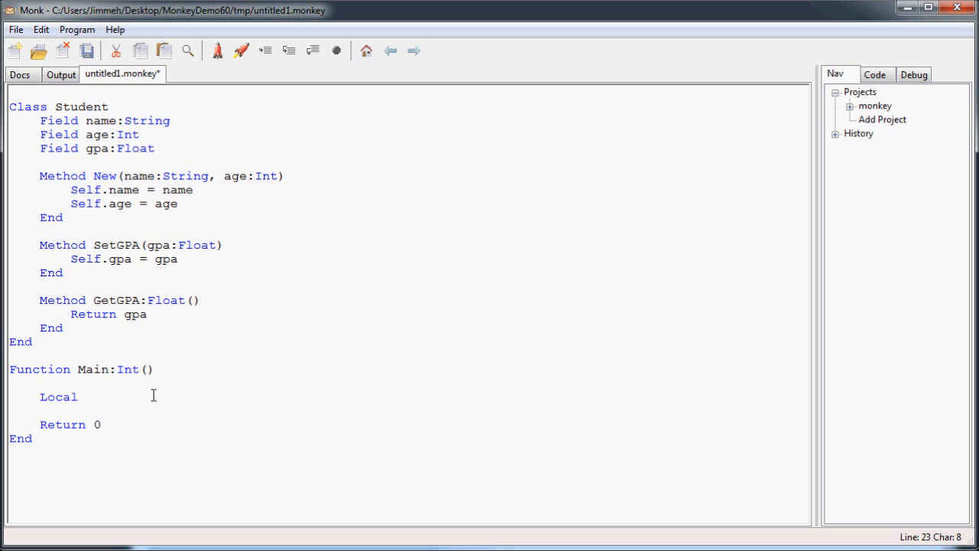
type("stude")
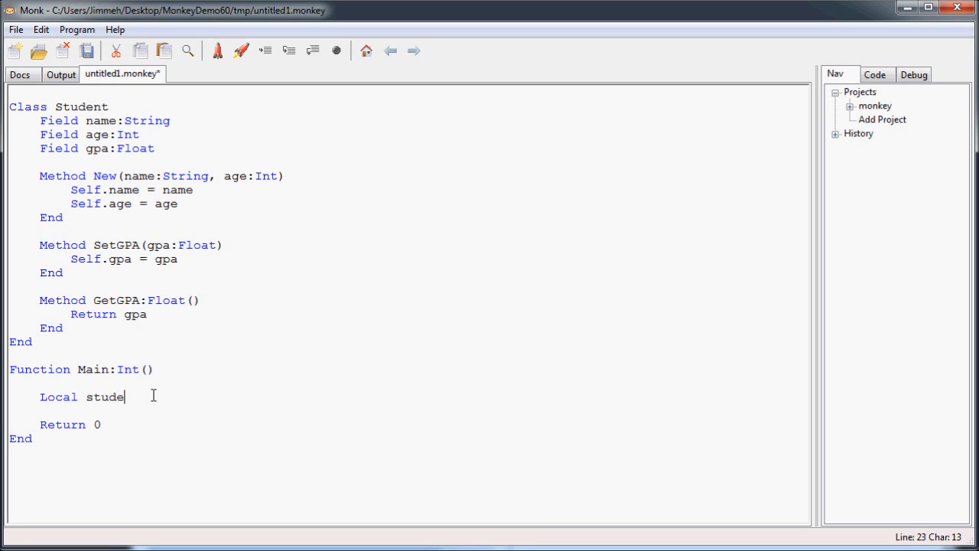
type("nt1")
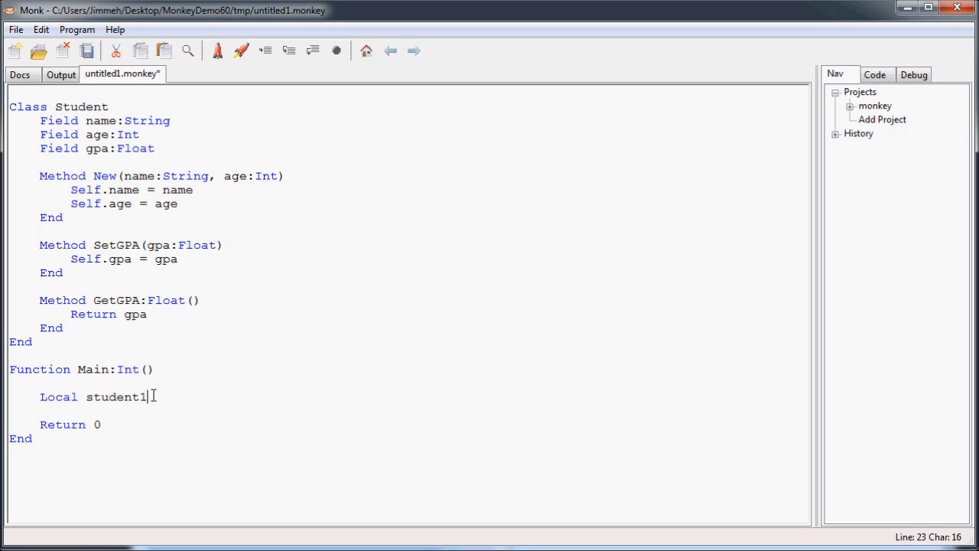
type(":")
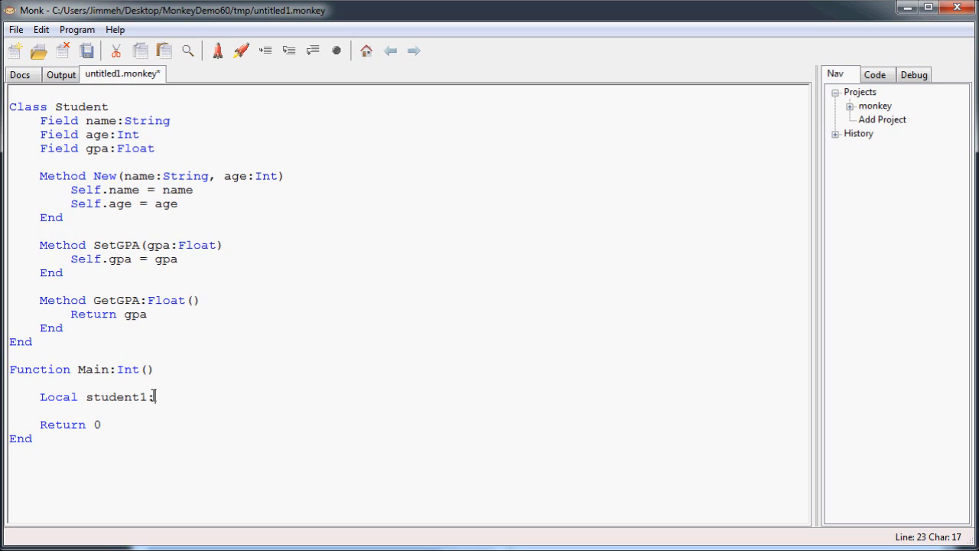
type("Stude")
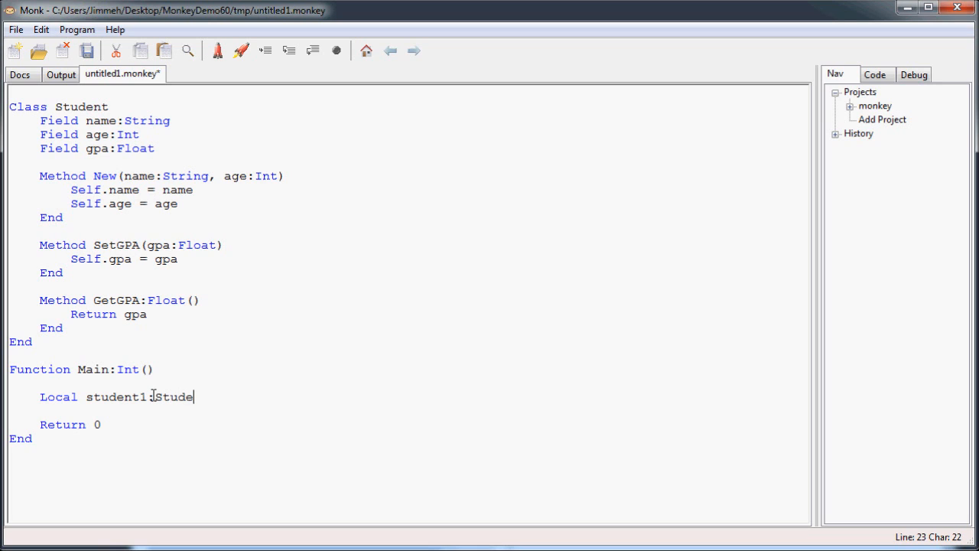
type("nt =")
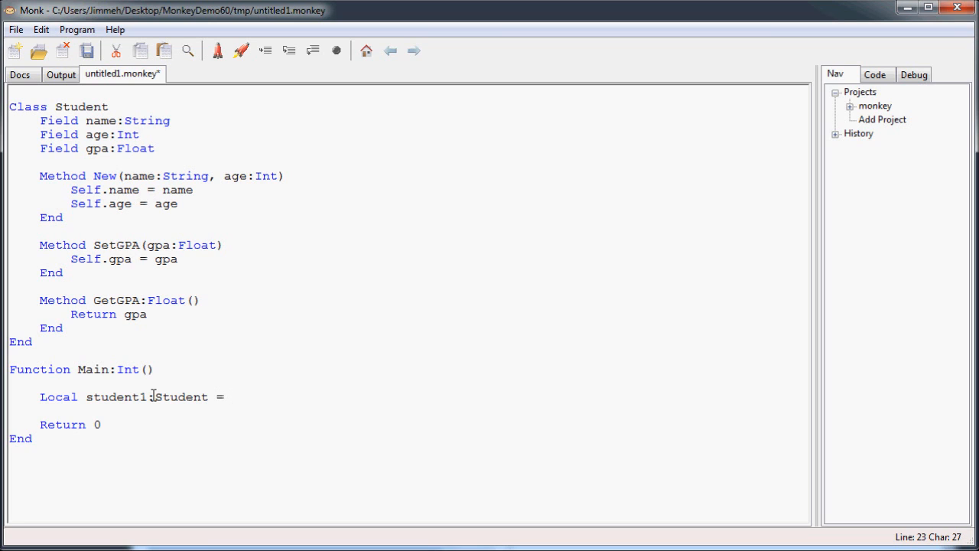
type("New")
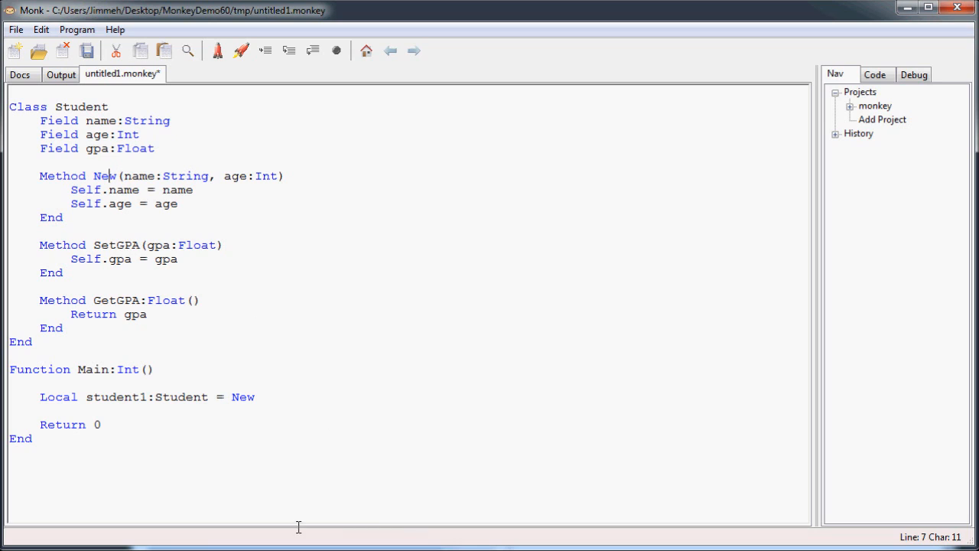
Complete it as 'New Student("Billy", 16)' creating the first student.
left_click(263, 398)
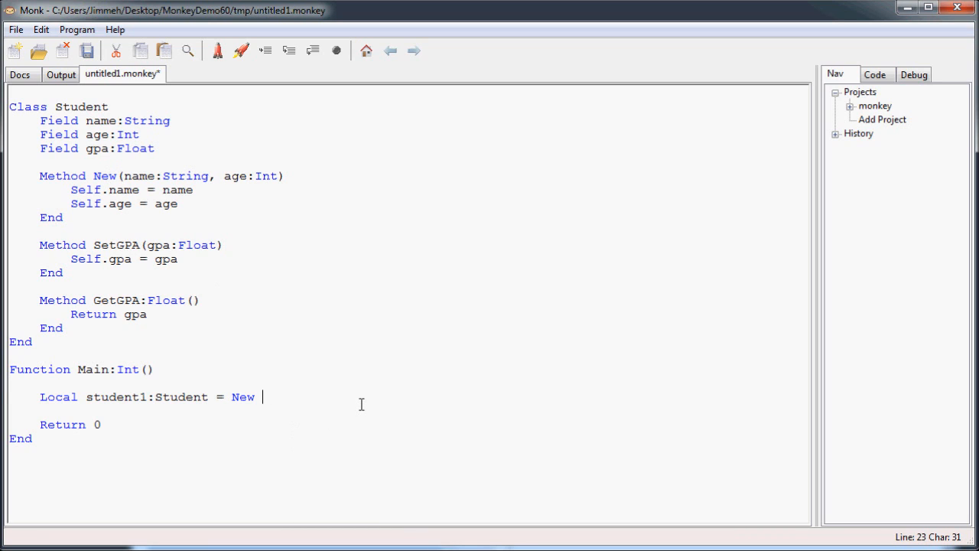
type("Studen")
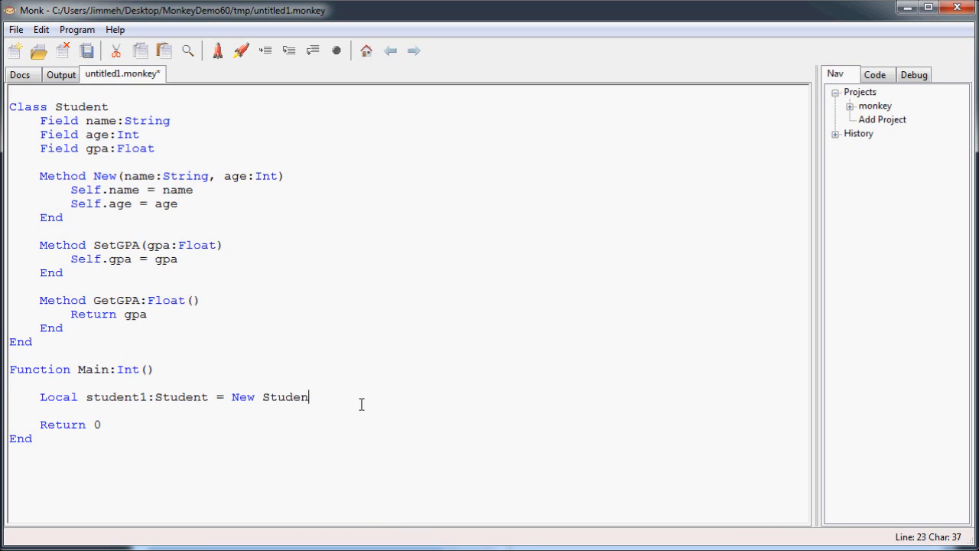
type("t")
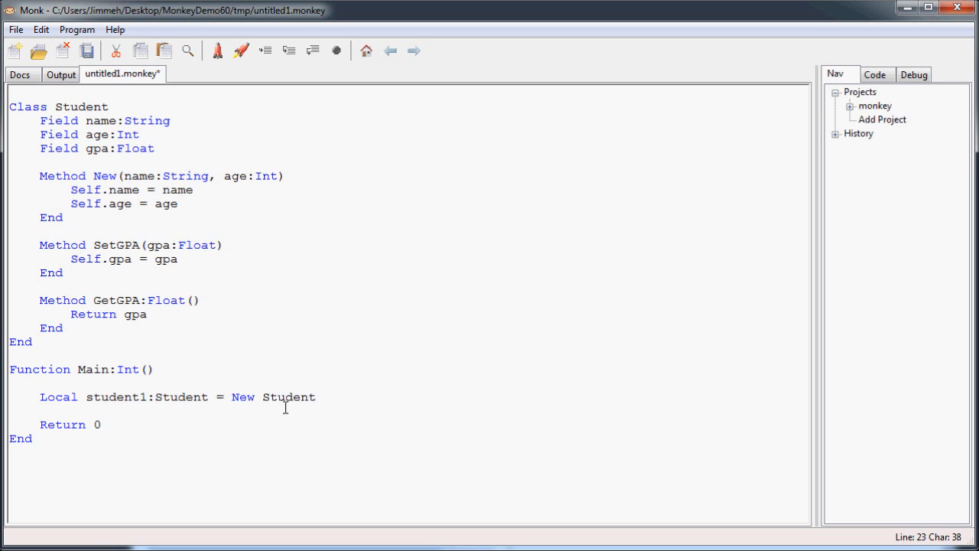
type("(")
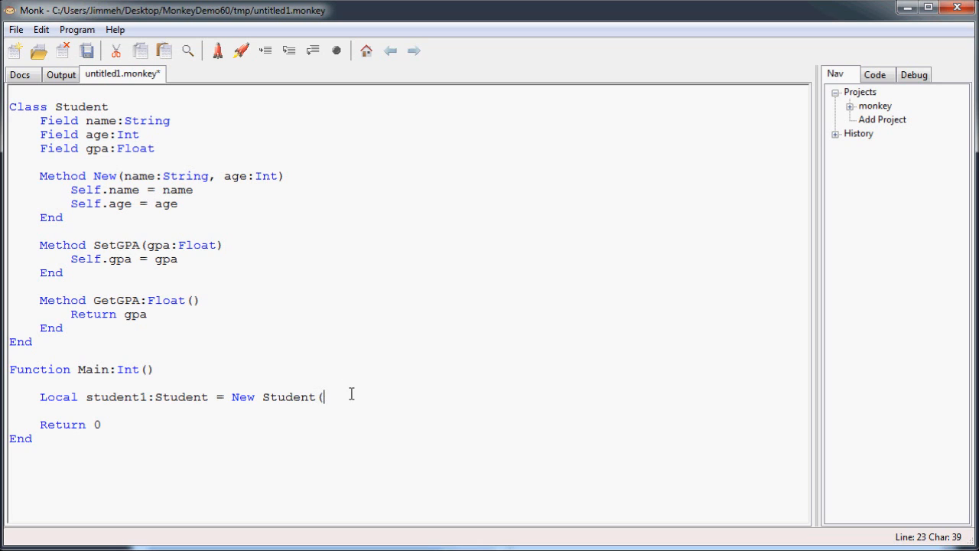
mouse_move(179, 180)
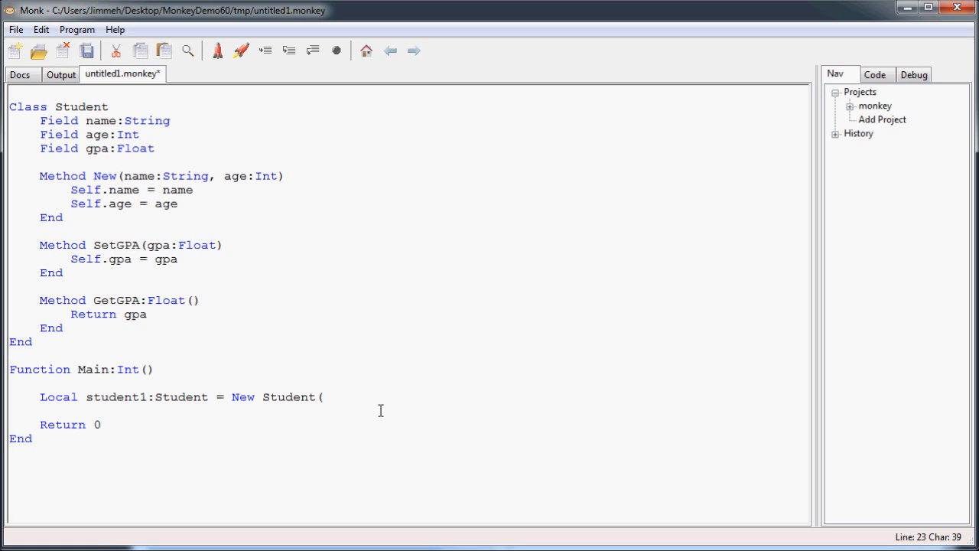
type("\"Billy\"")
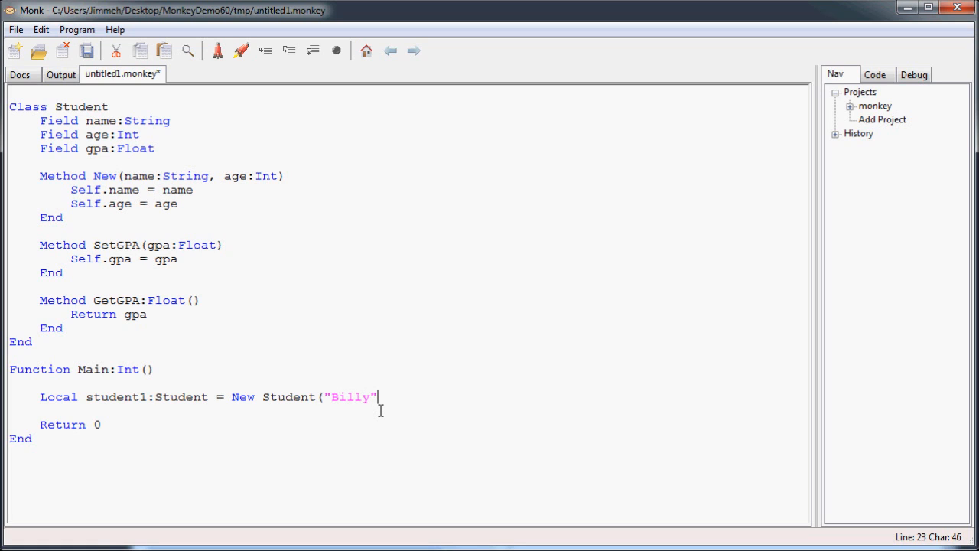
type(", 16)")
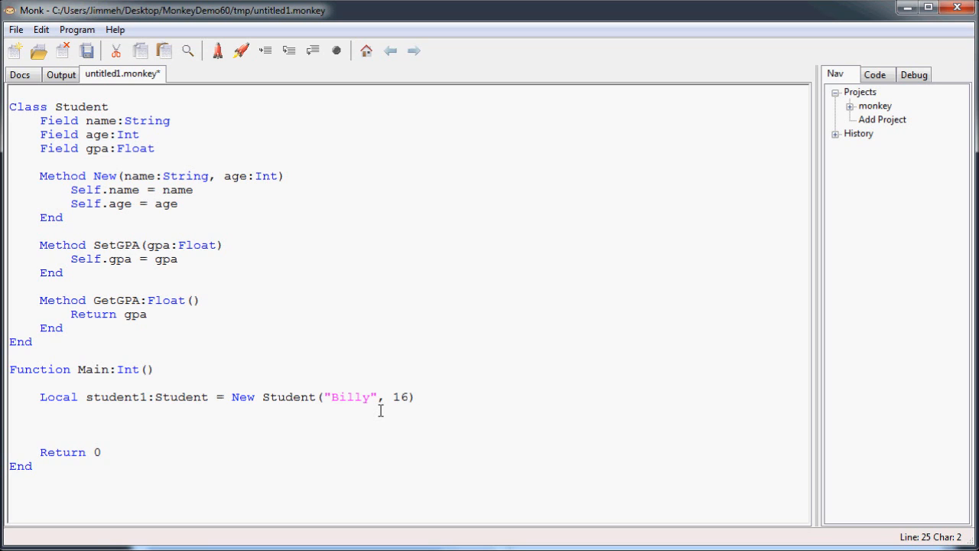
left_click_drag(233, 396, 413, 396)
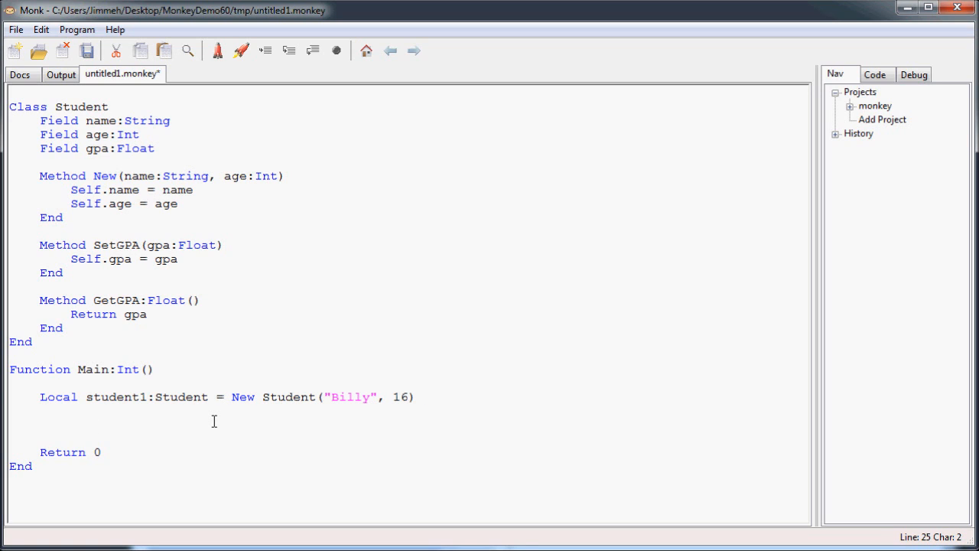
Add the line 'student1.SetGPA(2.5)' in Main after creating student1.
type("stu")
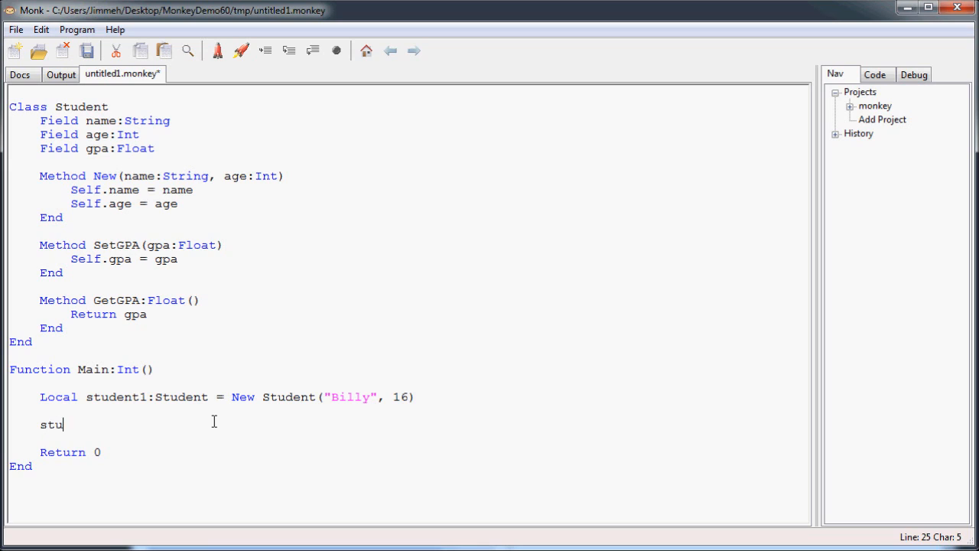
type("dent1")
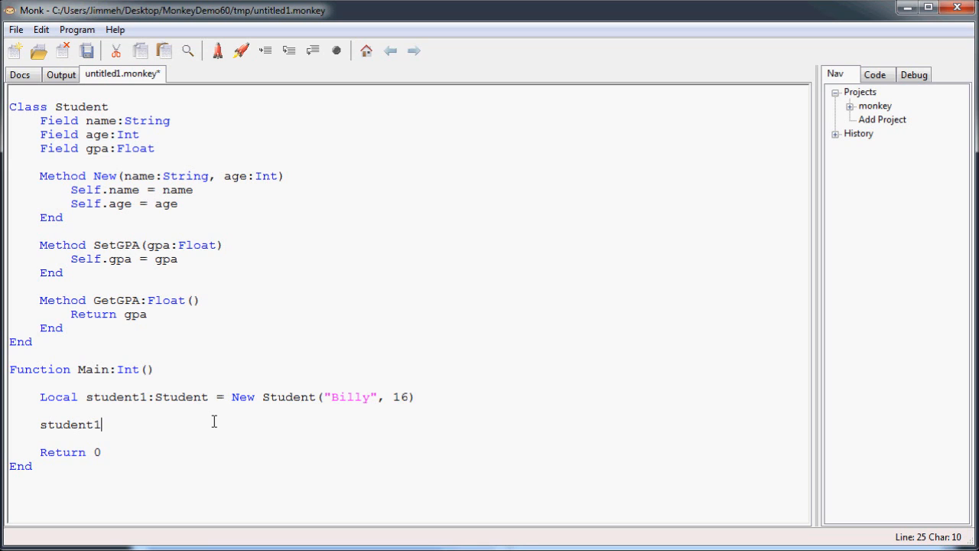
type(".S")
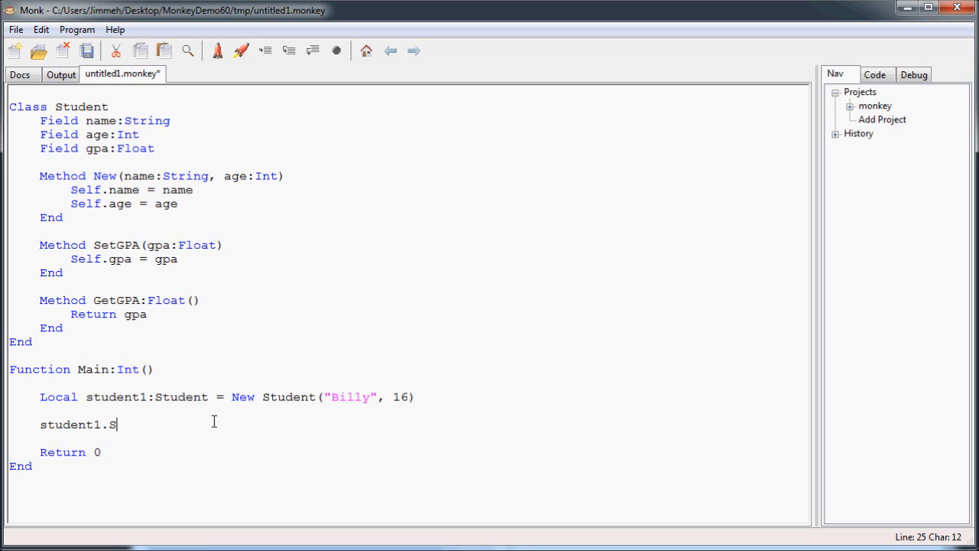
type("etGPA(2")
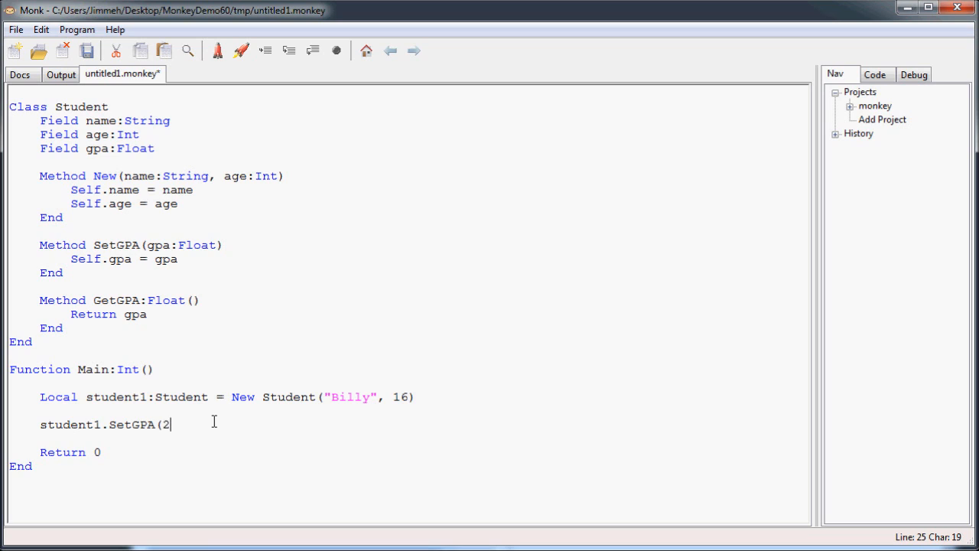
type(".5)")
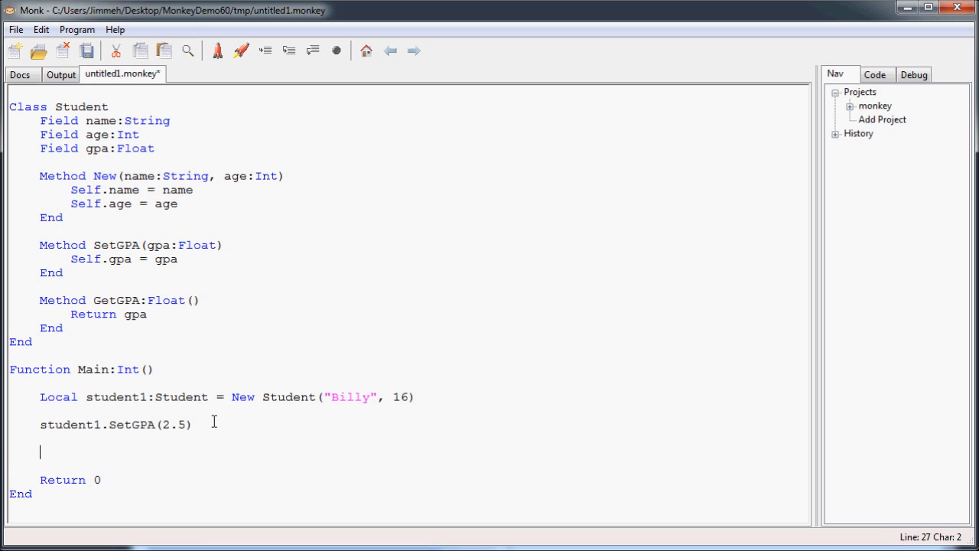
Add 'Print(student1.name+"'s GPA: "+student1.GetGPA())' in Main and save.
type("Print")
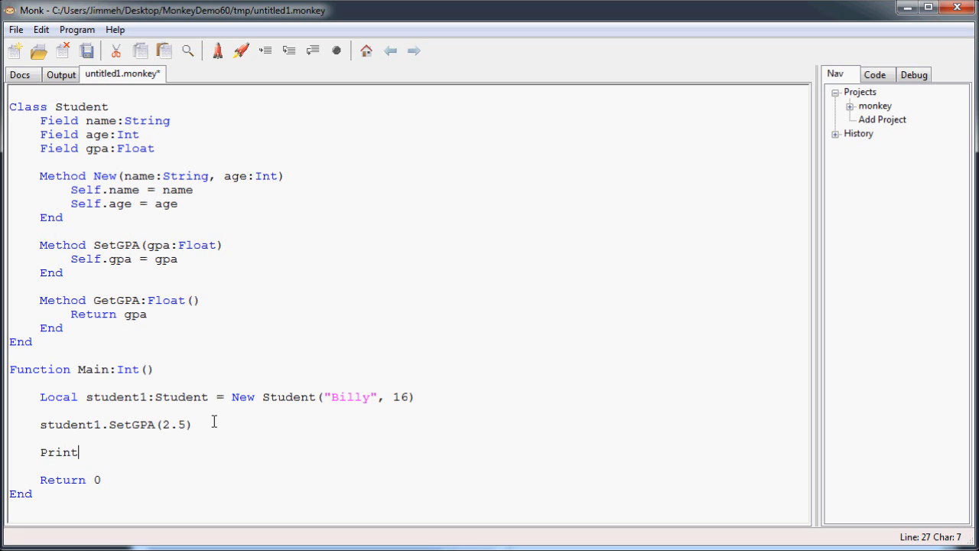
type("(")
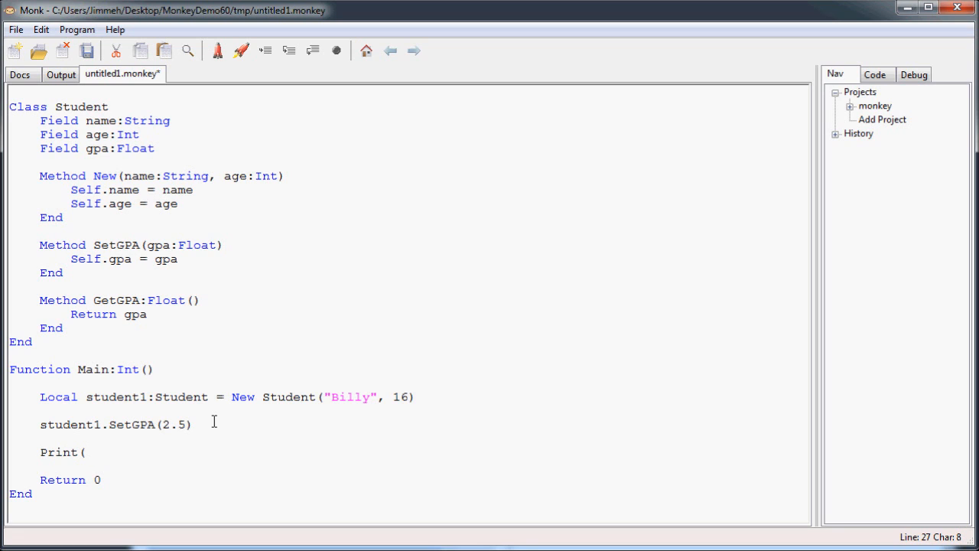
type("student1.")
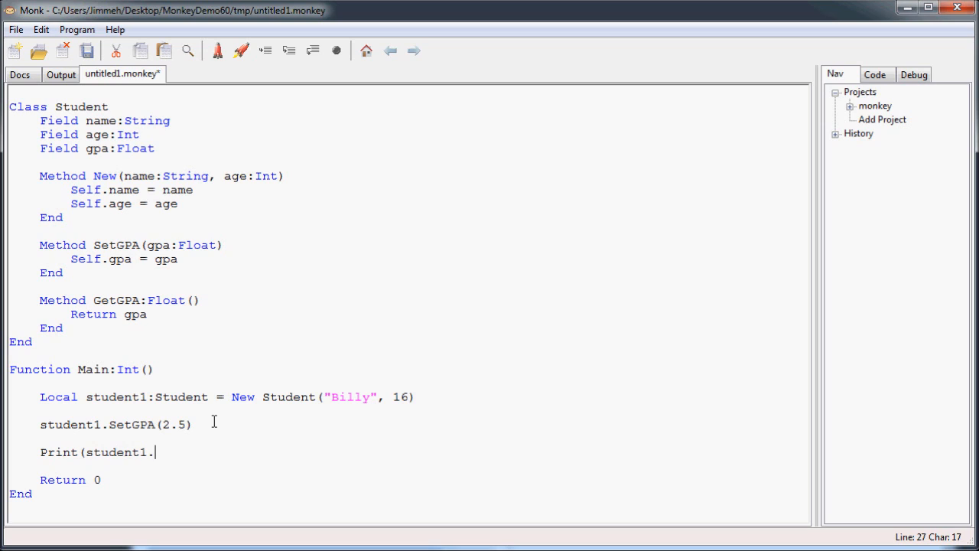
type("name+\"")
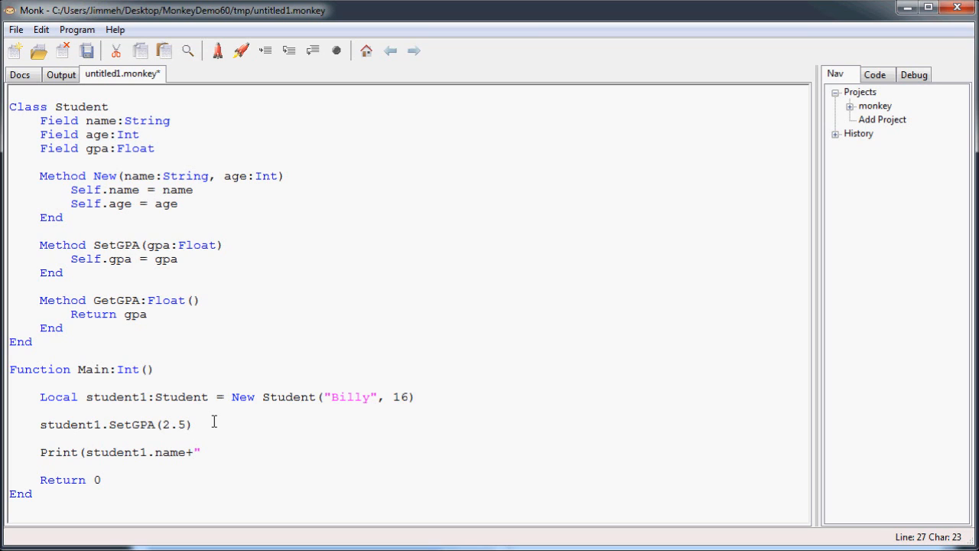
left_click(200, 452)
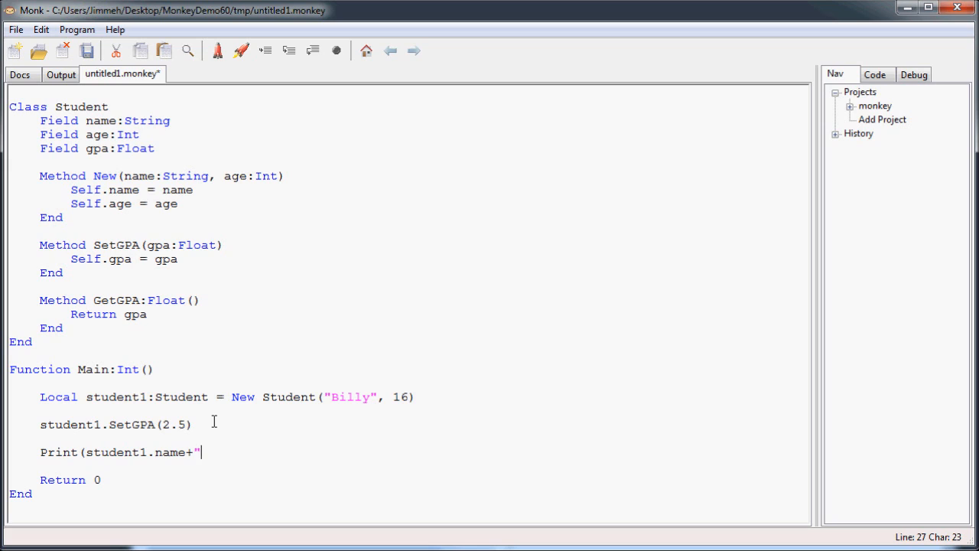
type("'s")
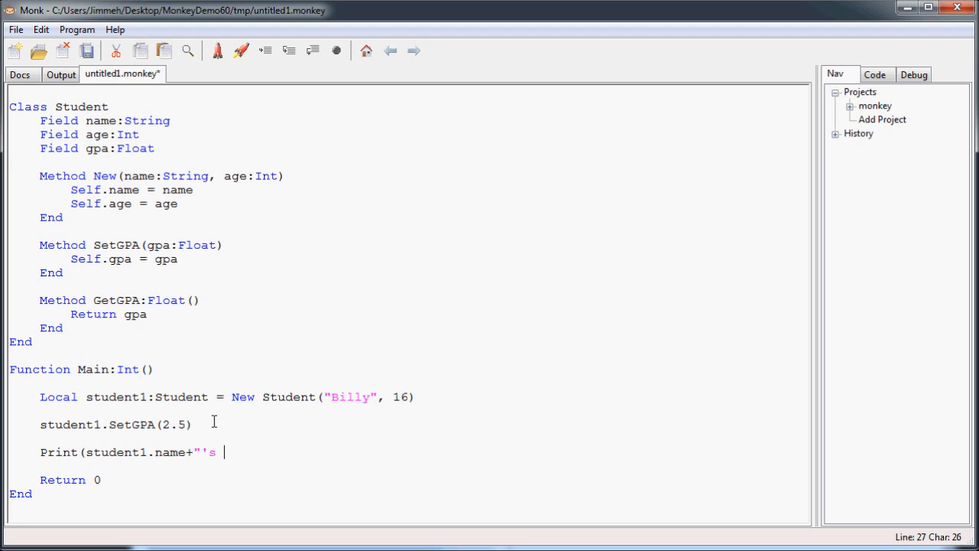
type("GPA: \"+")
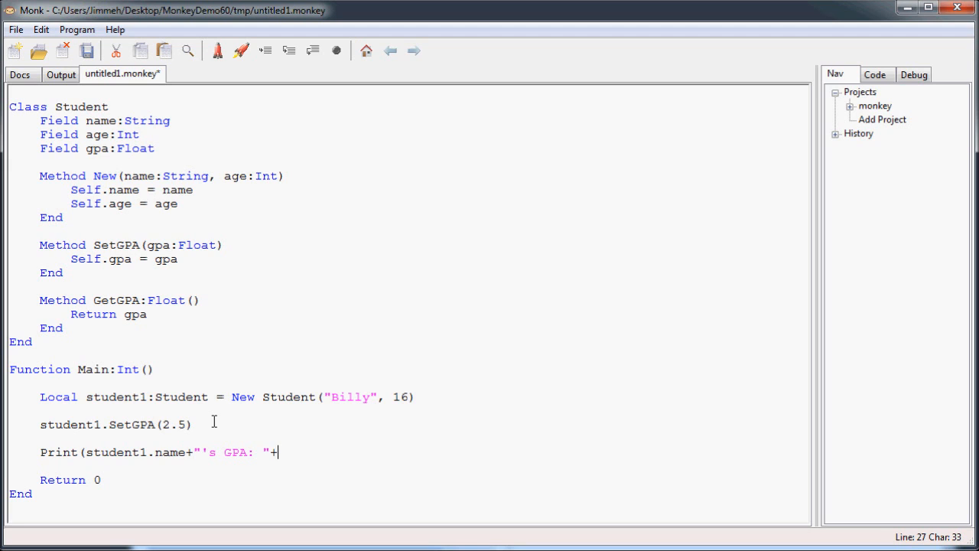
type("student1.Get")
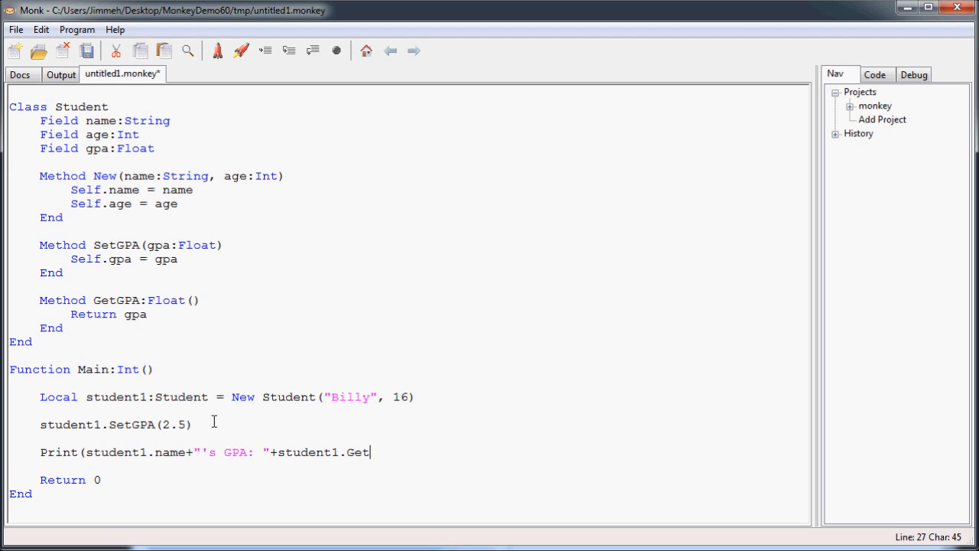
type("GPA())")
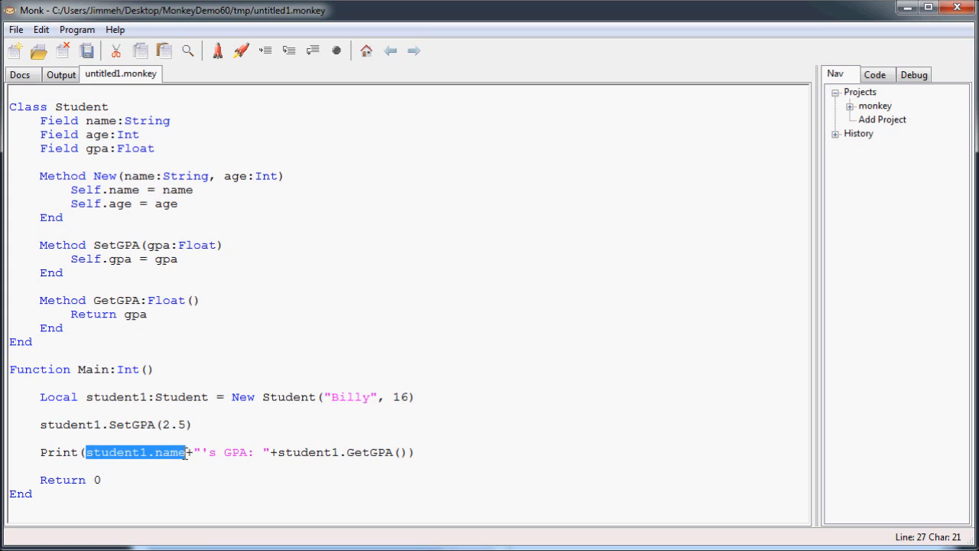
double_click(168, 453)
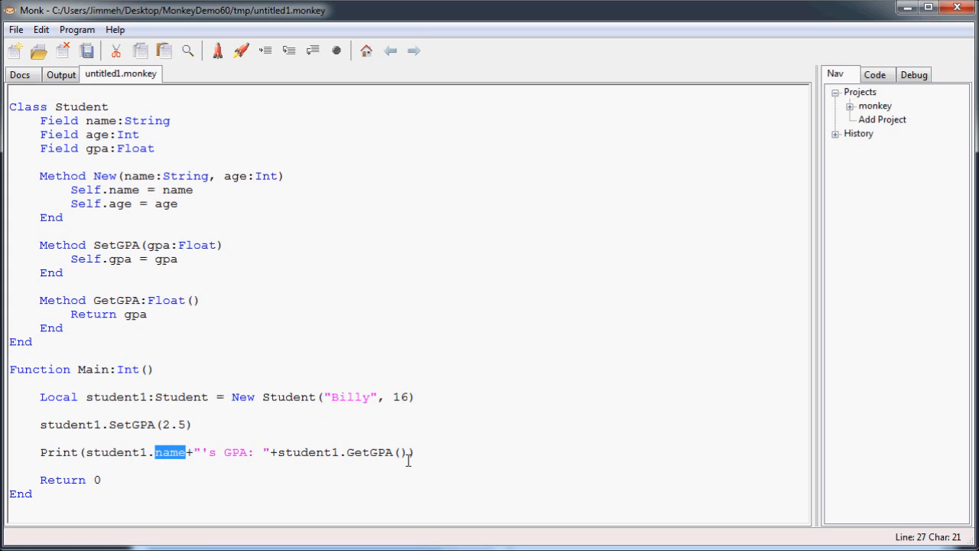
double_click(370, 453)
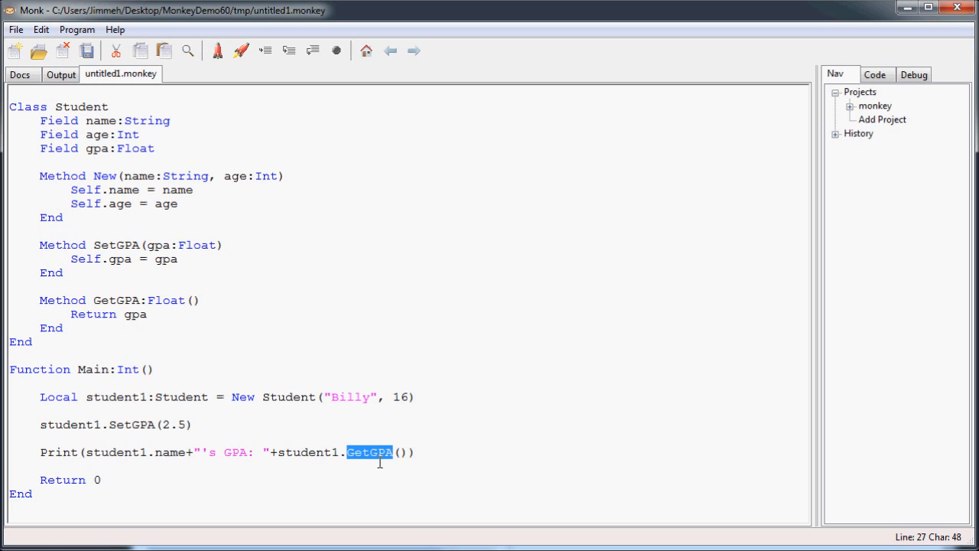
mouse_move(107, 137)
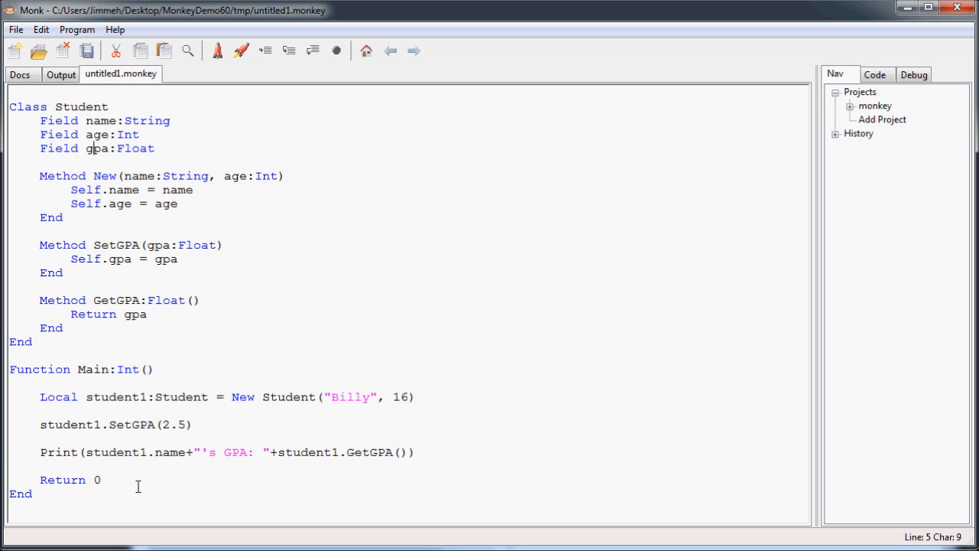
left_click(389, 452)
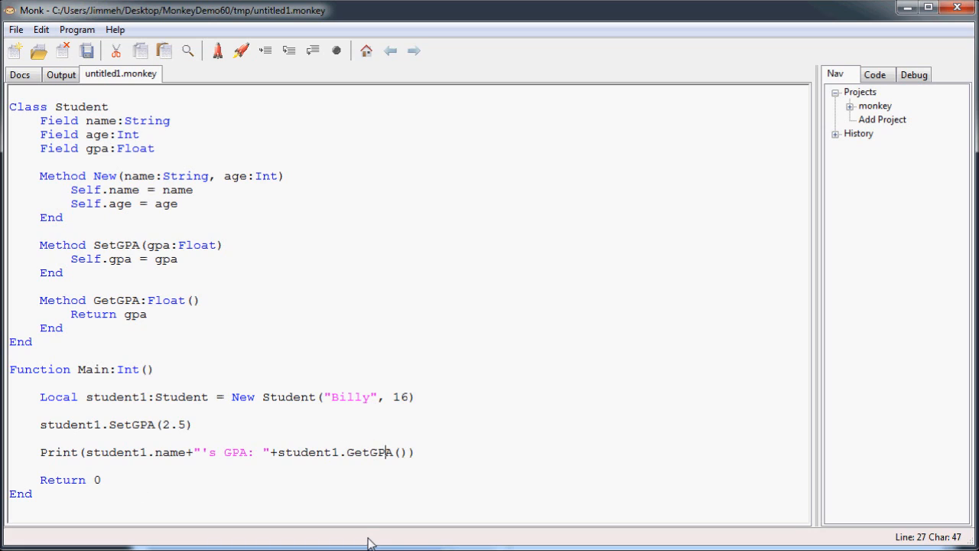
mouse_move(364, 536)
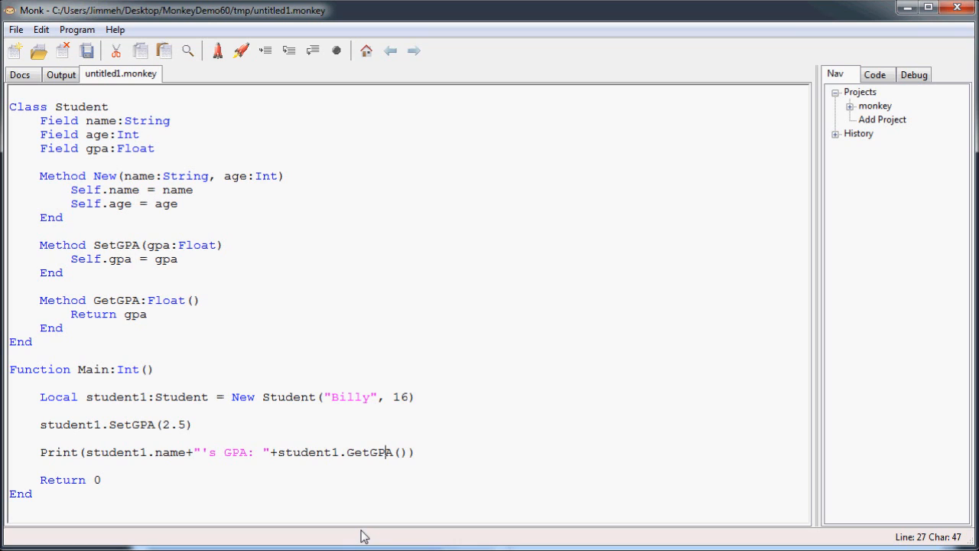
left_click(123, 245)
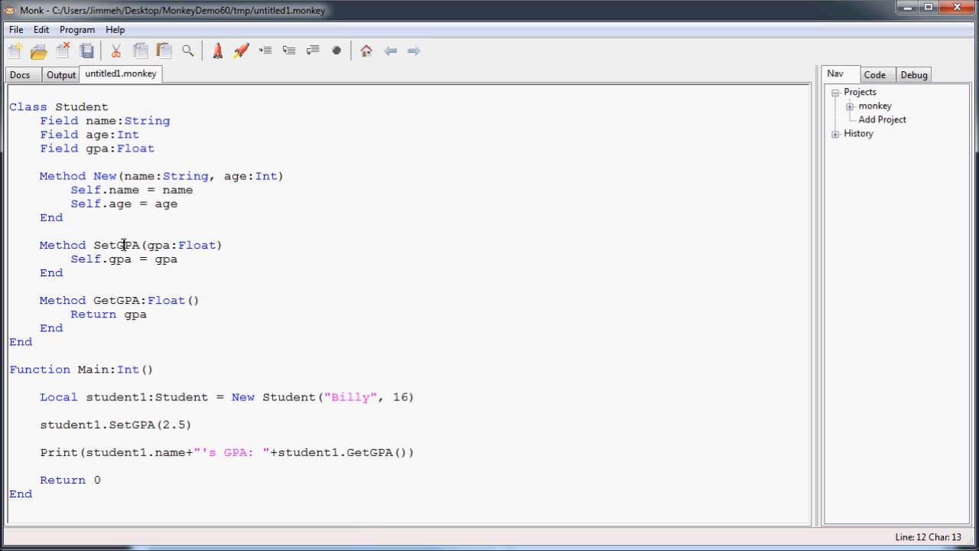
left_click(156, 149)
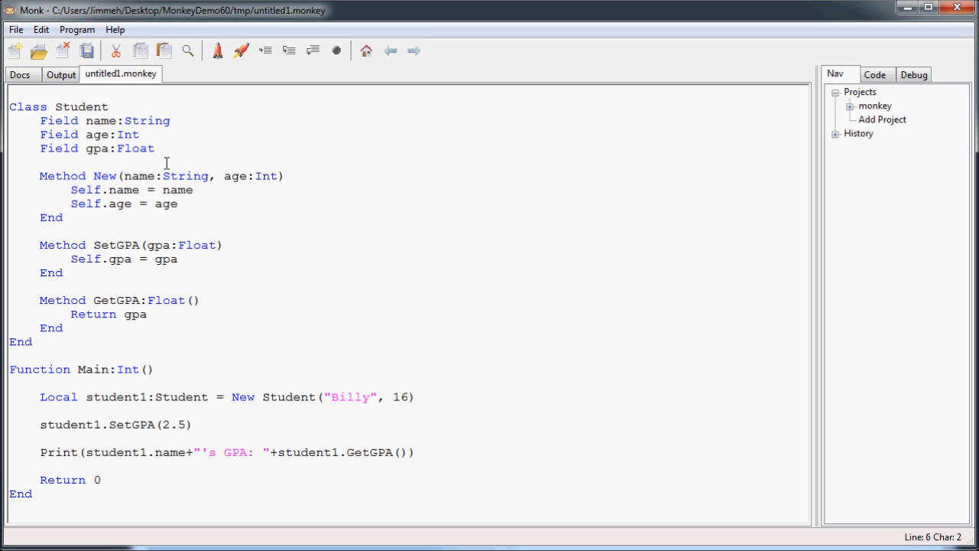
mouse_move(116, 251)
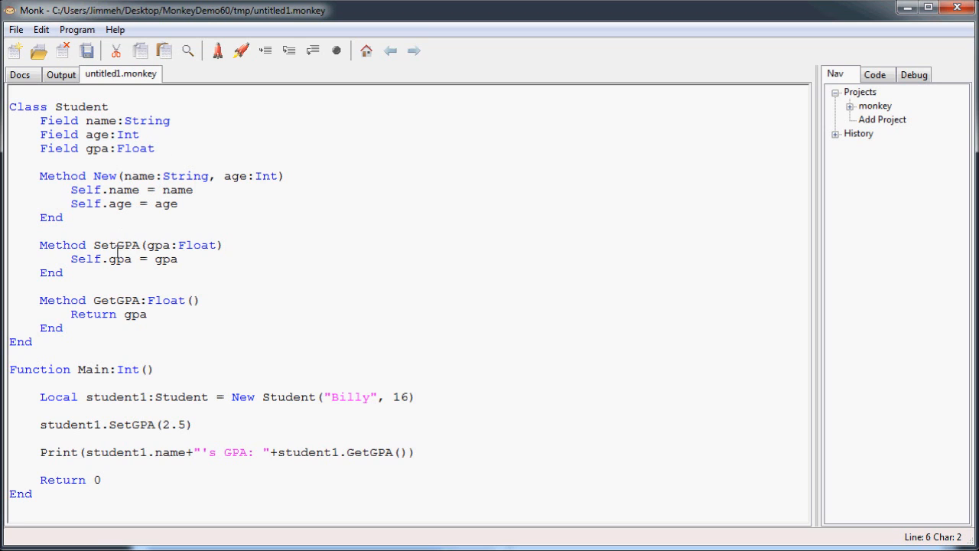
left_click_drag(40, 299, 63, 328)
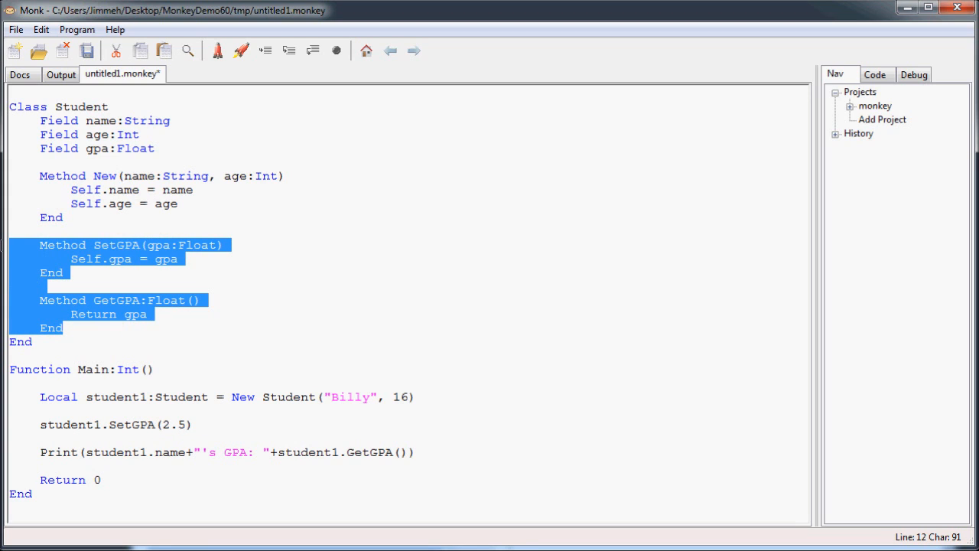
left_click(148, 300)
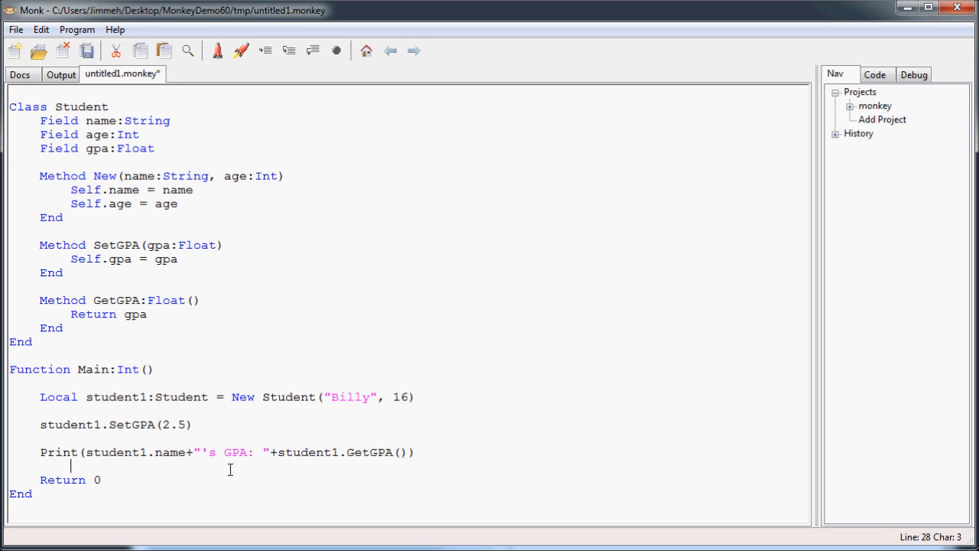
Build and run the Student program with the rocket toolbar button.
left_click(242, 50)
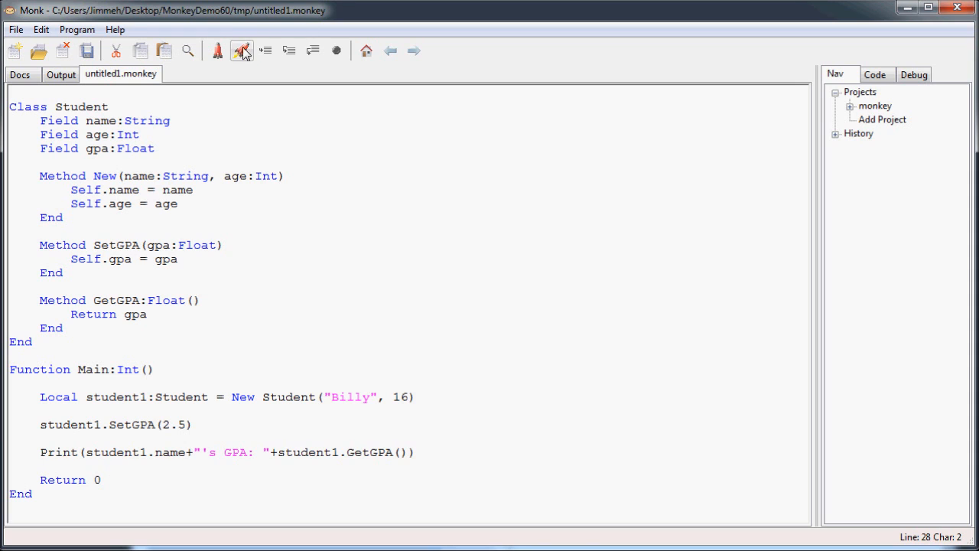
left_click(242, 50)
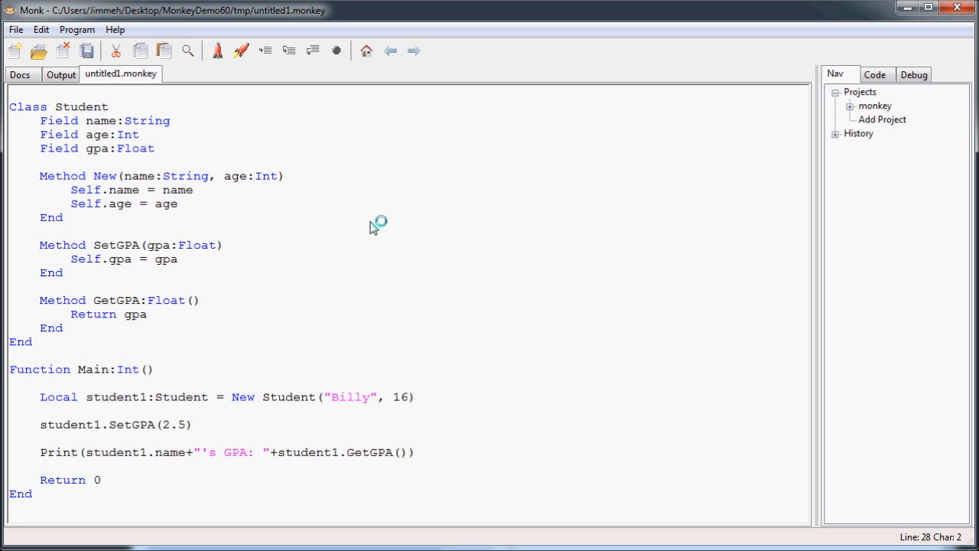
left_click(41, 465)
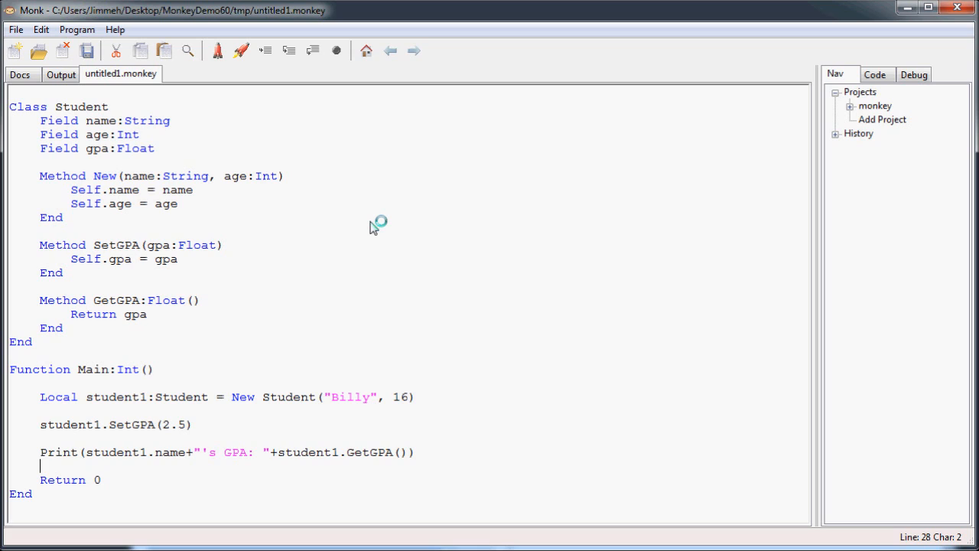